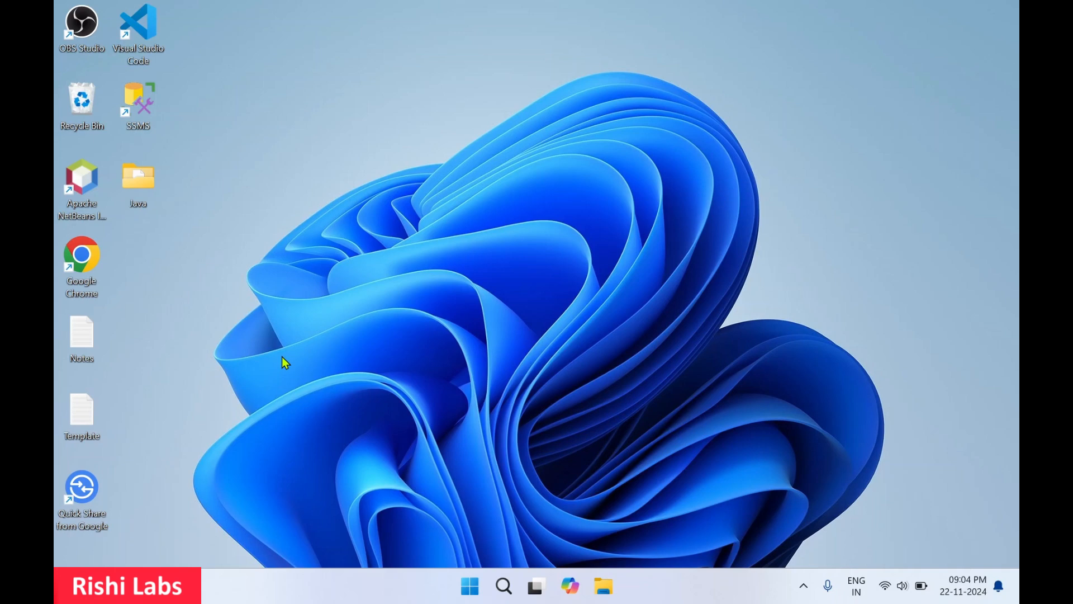
mouse_move(215, 297)
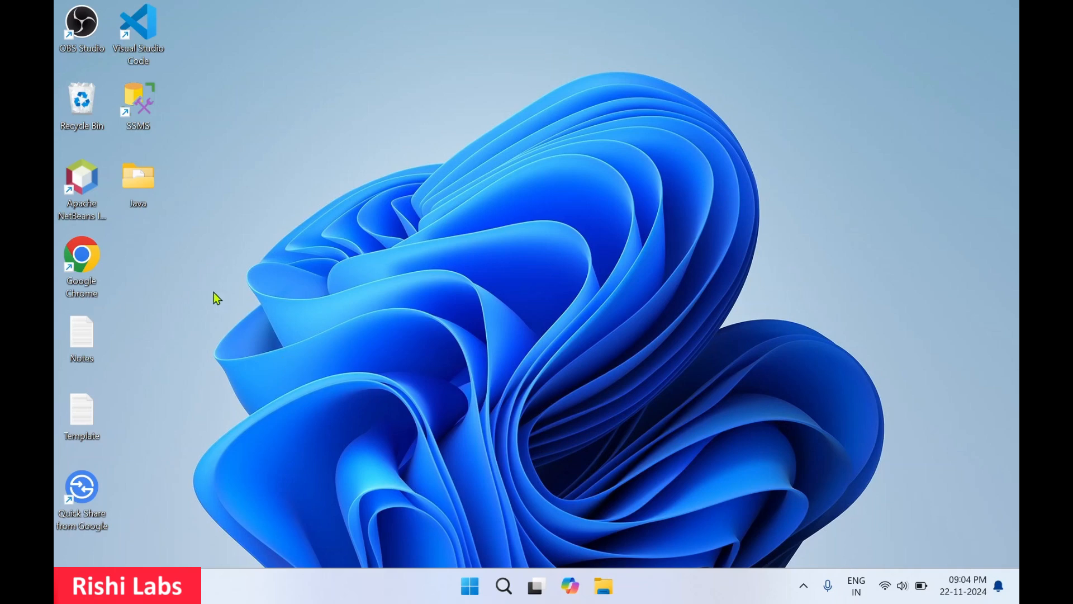
mouse_move(90, 269)
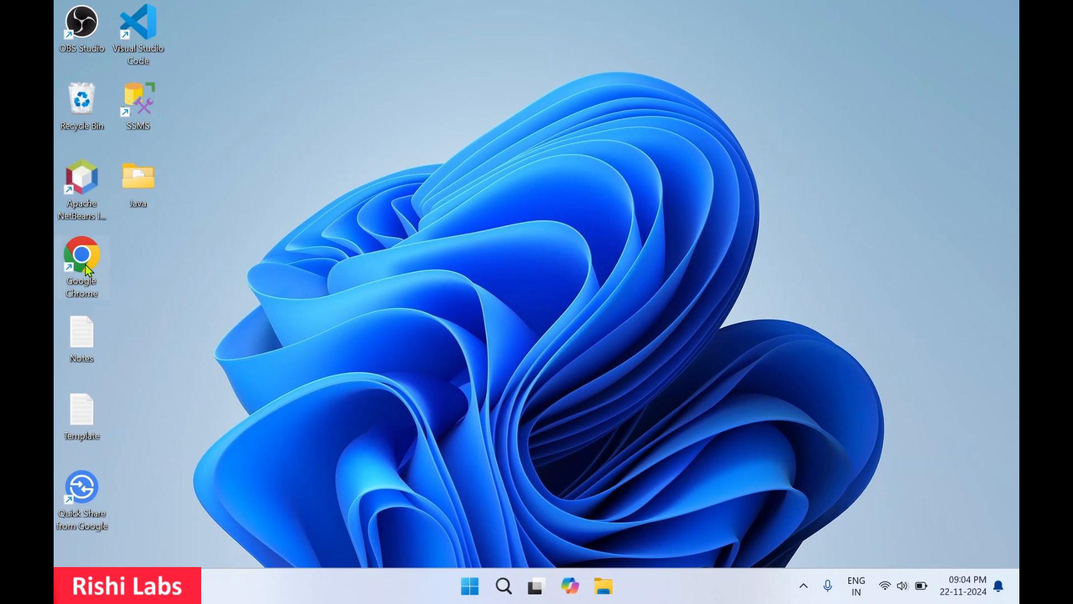
Launch Google Chrome and search Google for 'sharex download'
double_click(81, 254)
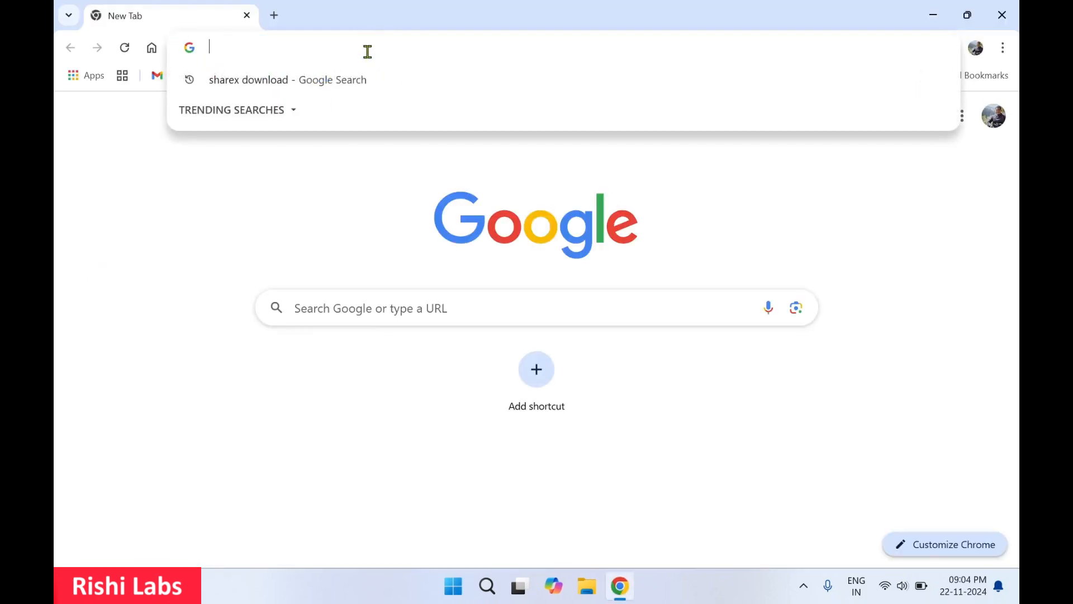
type("sharex download")
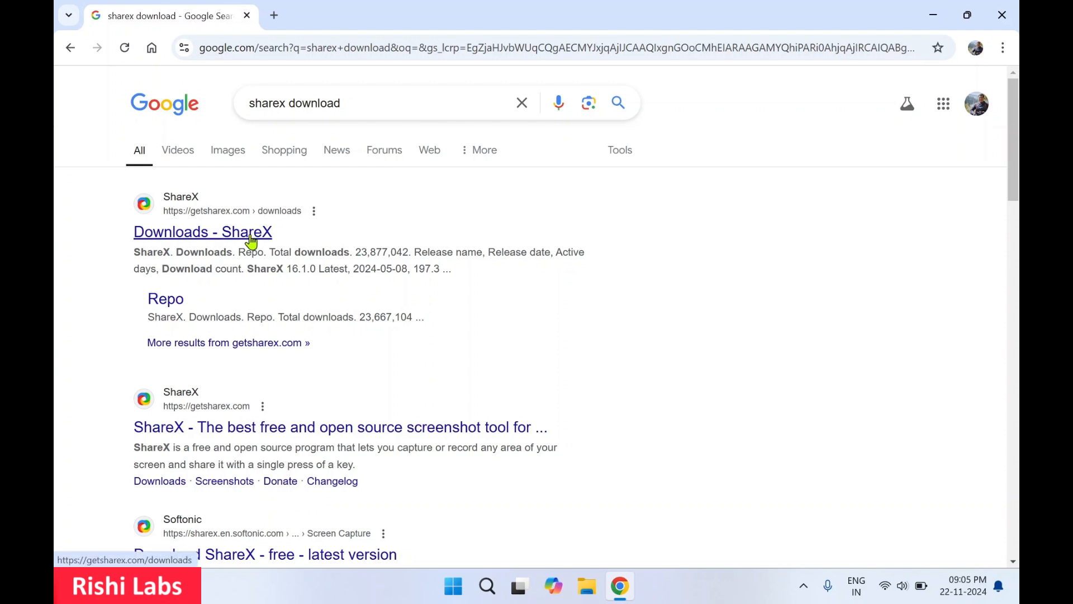
Download ShareX-16.1.0-setup.exe from the ShareX downloads page and run it
left_click(202, 231)
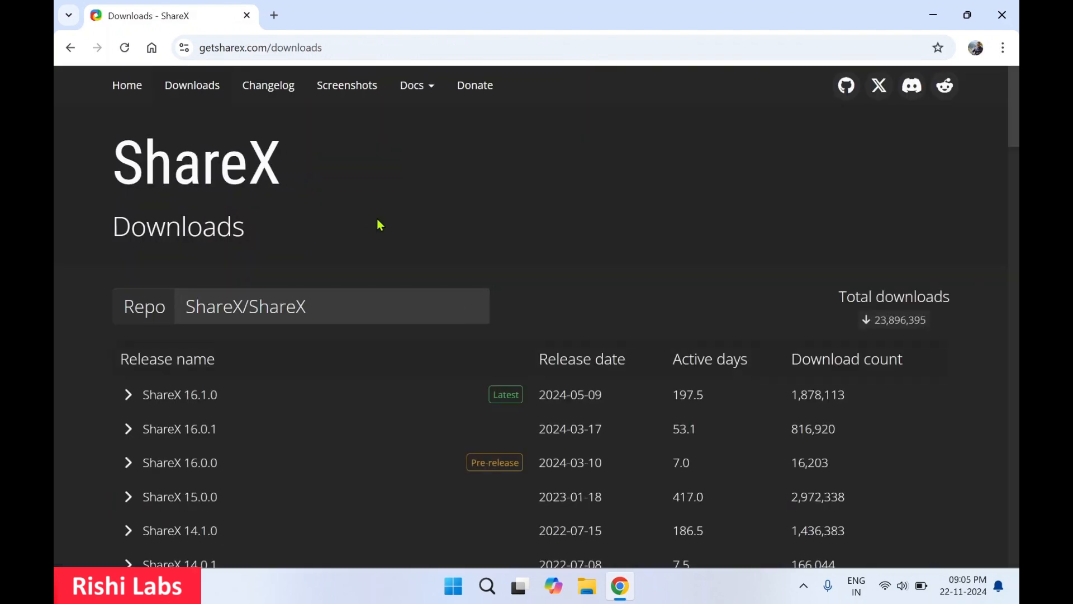
mouse_move(125, 404)
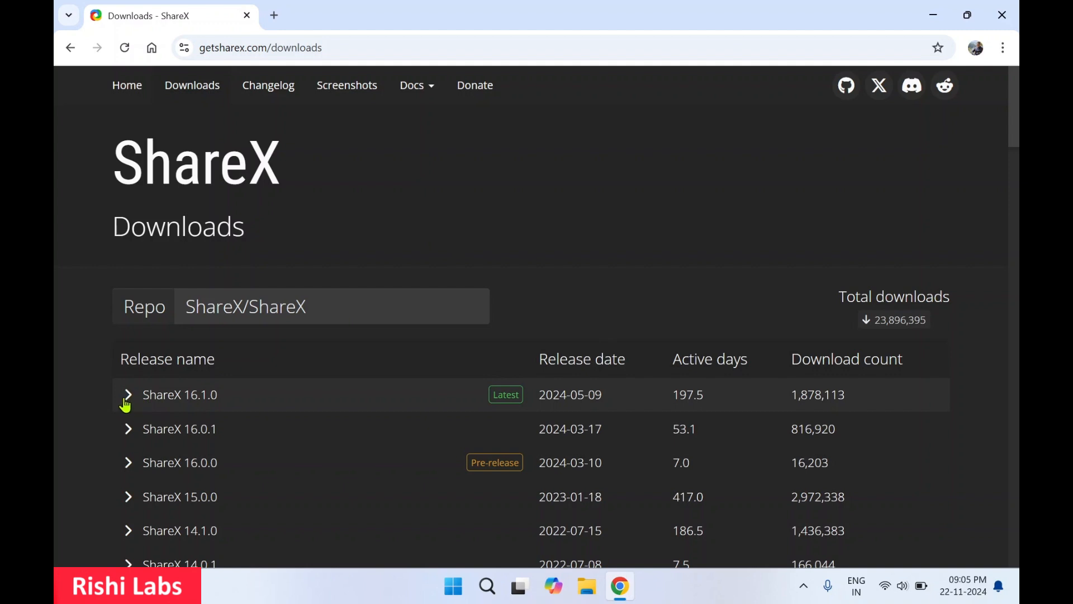
mouse_move(200, 403)
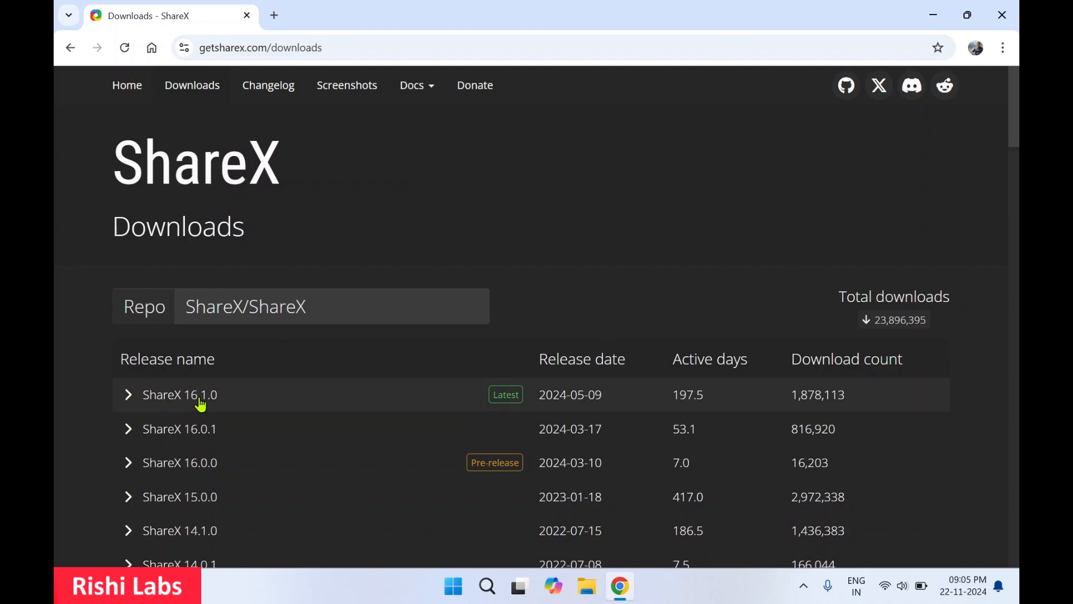
mouse_move(161, 398)
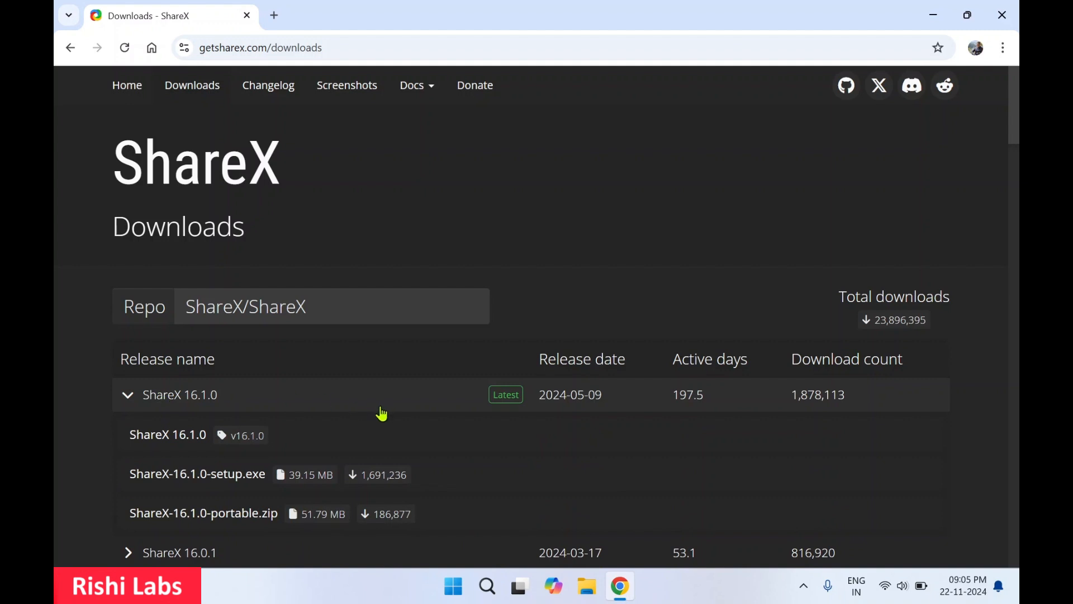
mouse_move(393, 419)
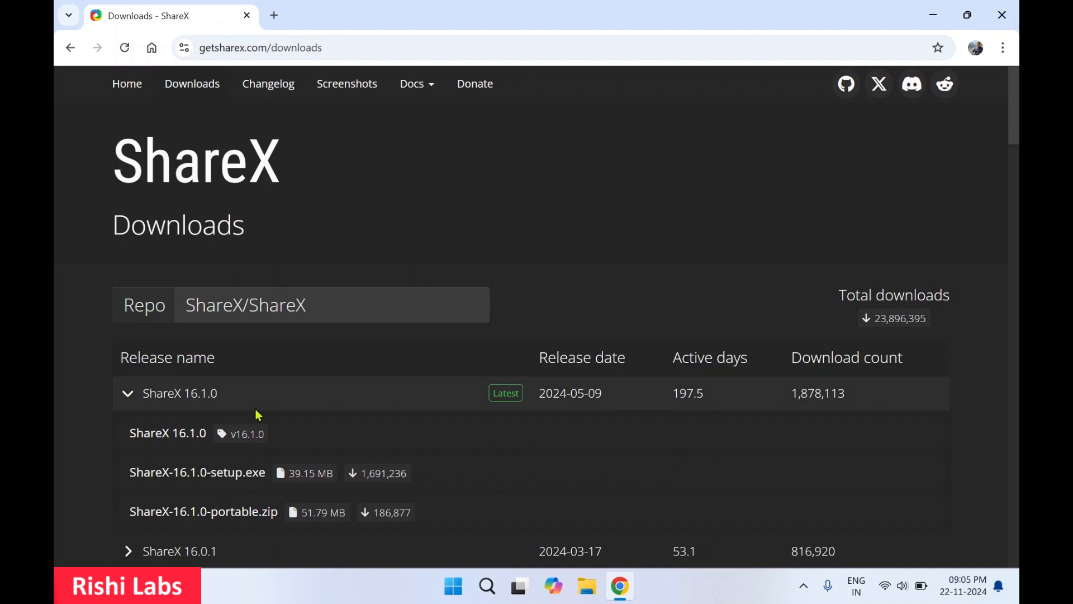
mouse_move(282, 478)
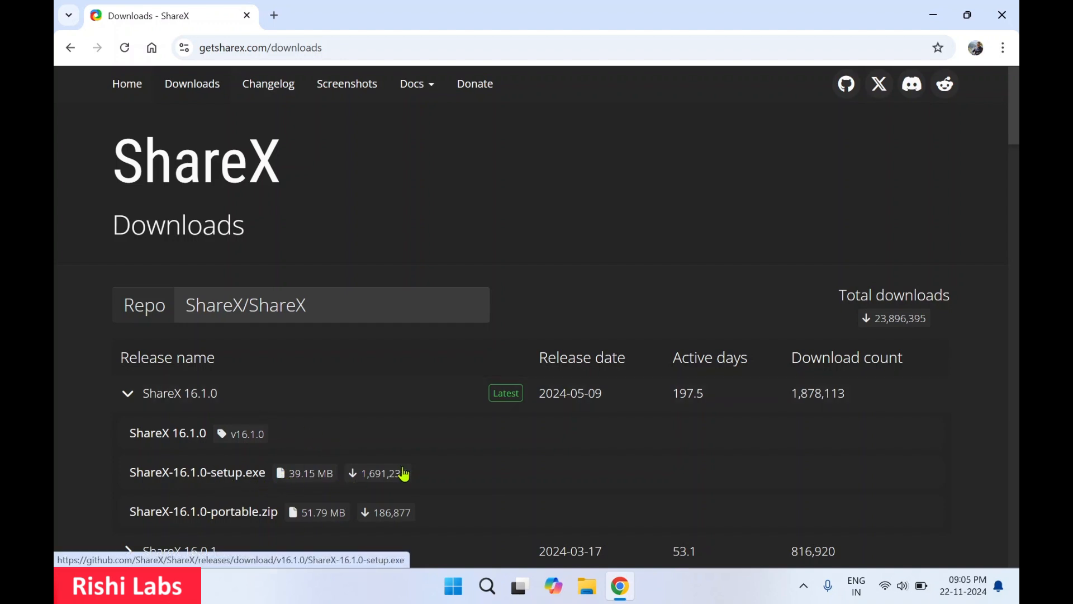
mouse_move(283, 521)
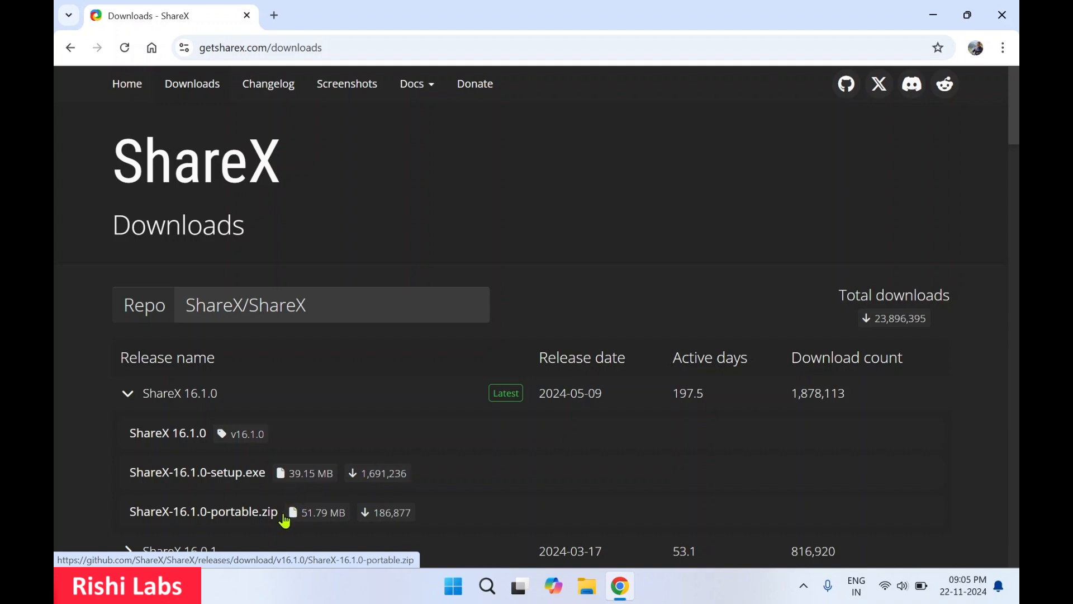
mouse_move(228, 484)
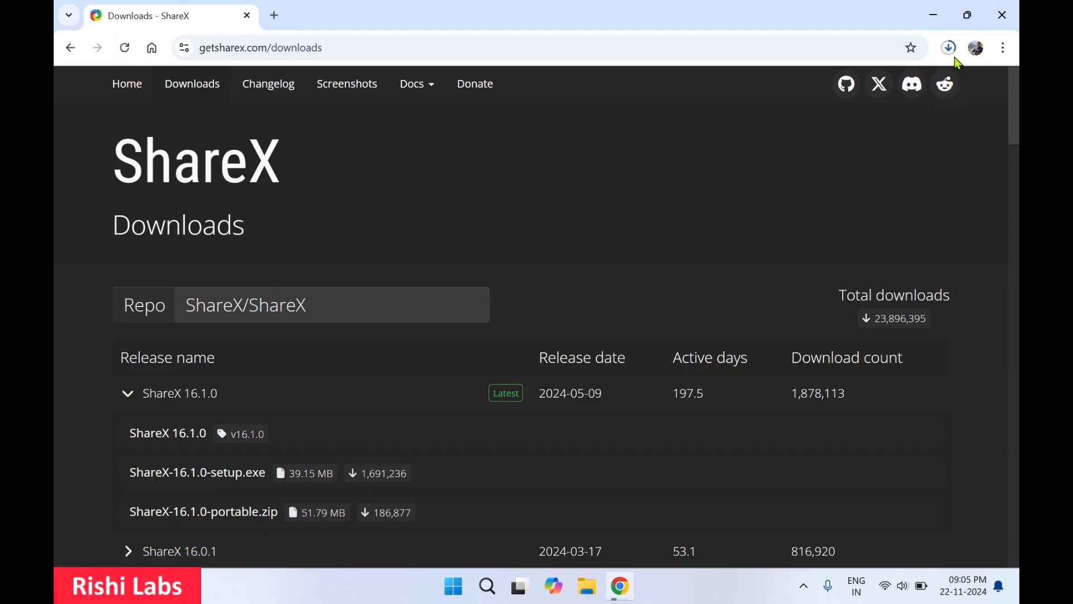
left_click(948, 47)
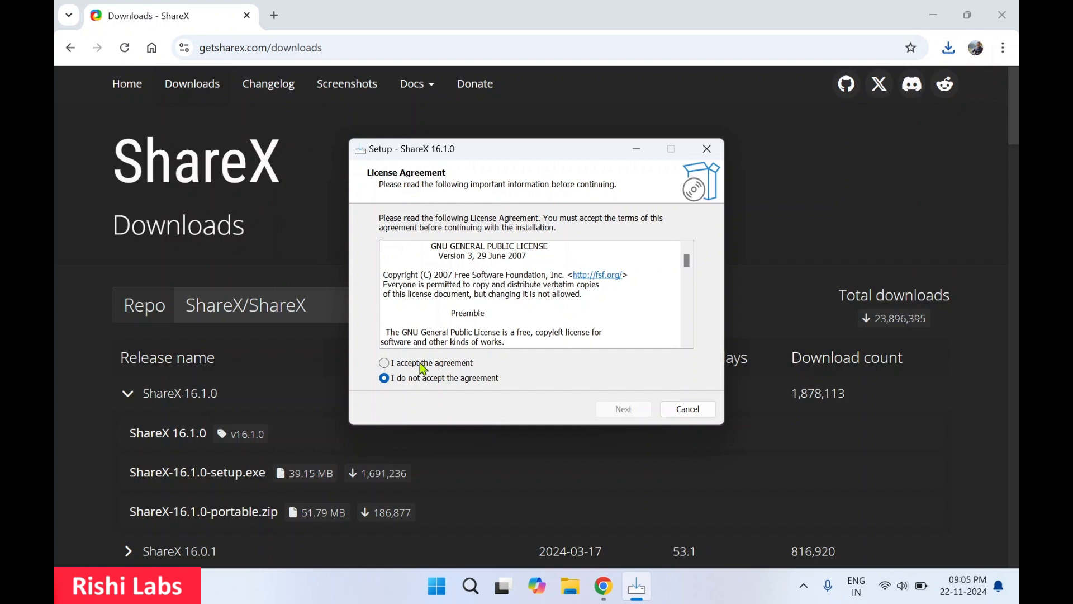
Accept the license agreement, close Chrome, and continue to the C:\Program Files\ShareX folder step
left_click(383, 362)
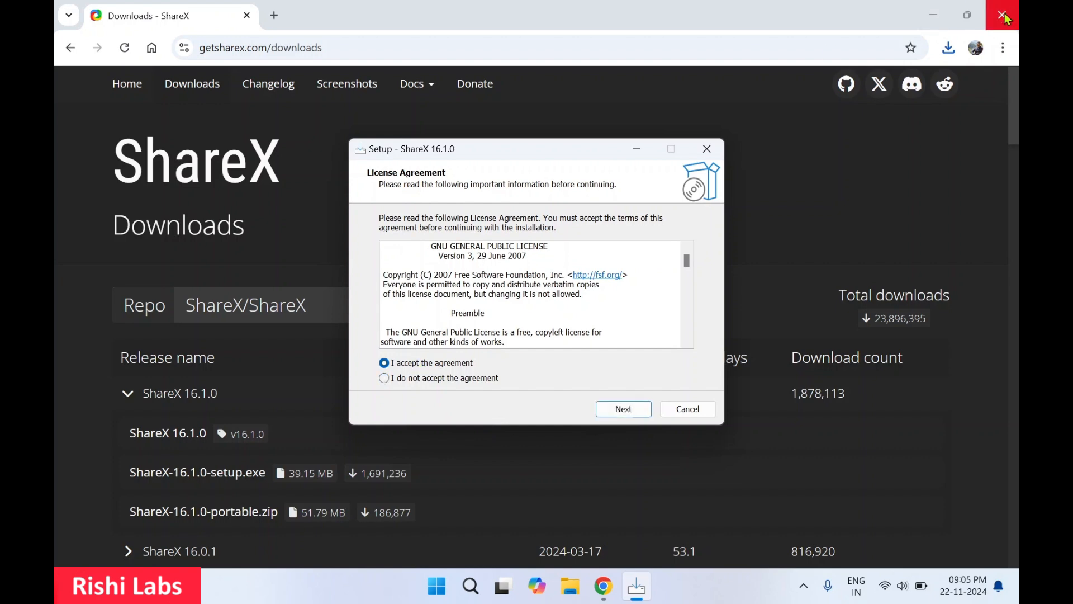
left_click(1002, 14)
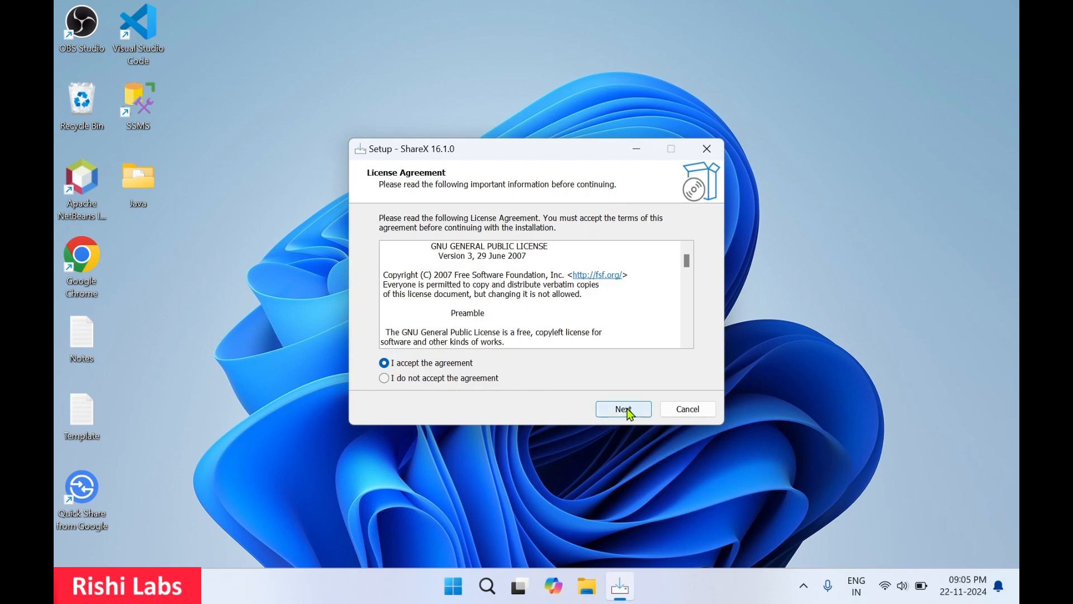
left_click(624, 409)
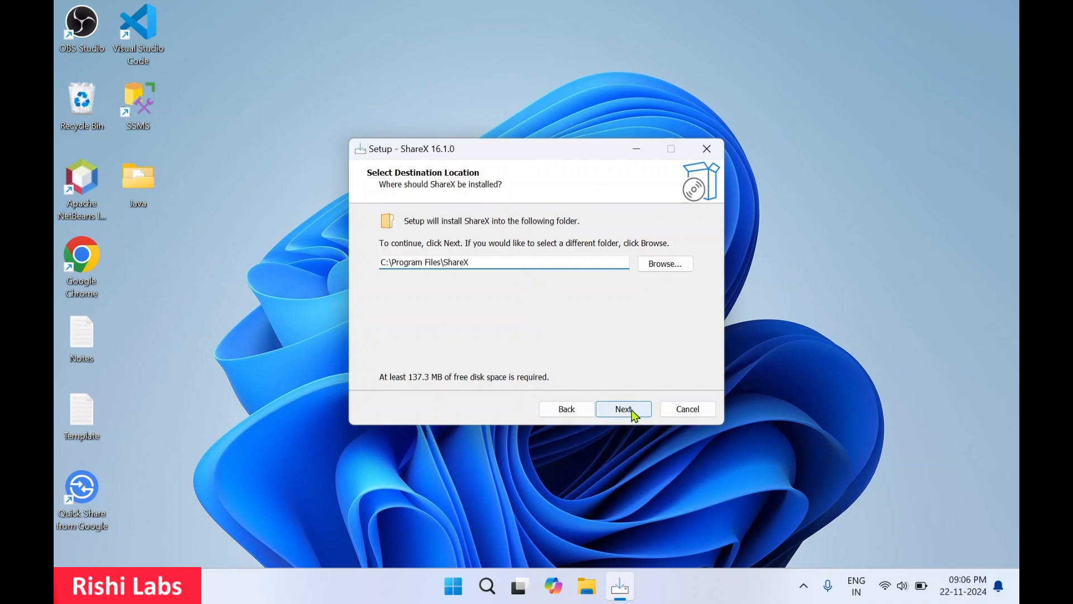
On Select Additional Tasks, turn off startup launch and 'Disable Print Screen key for Snipping Tool'
left_click(624, 409)
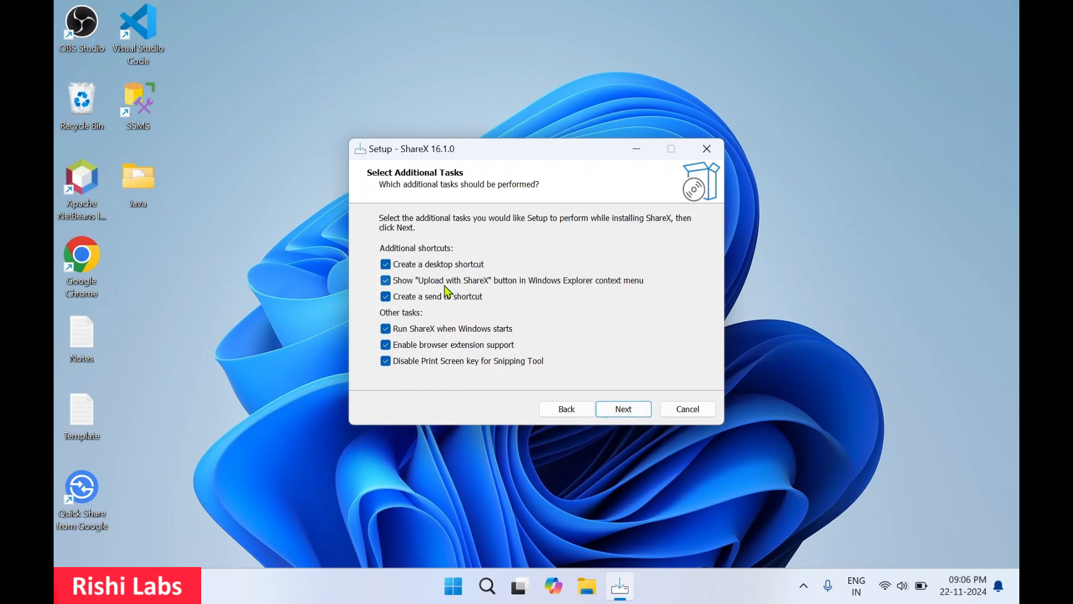
mouse_move(455, 285)
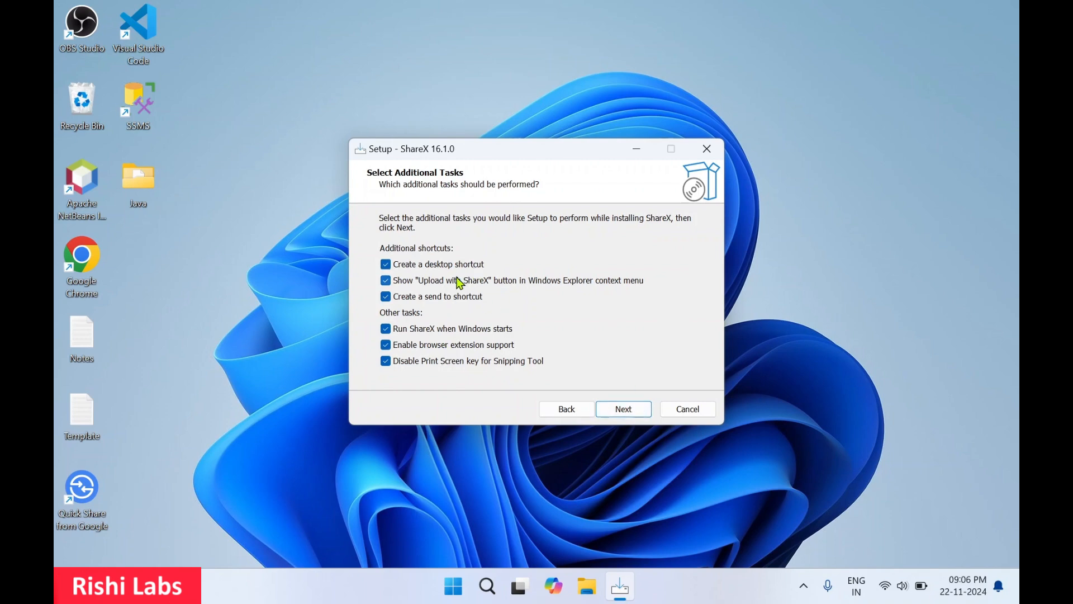
mouse_move(436, 273)
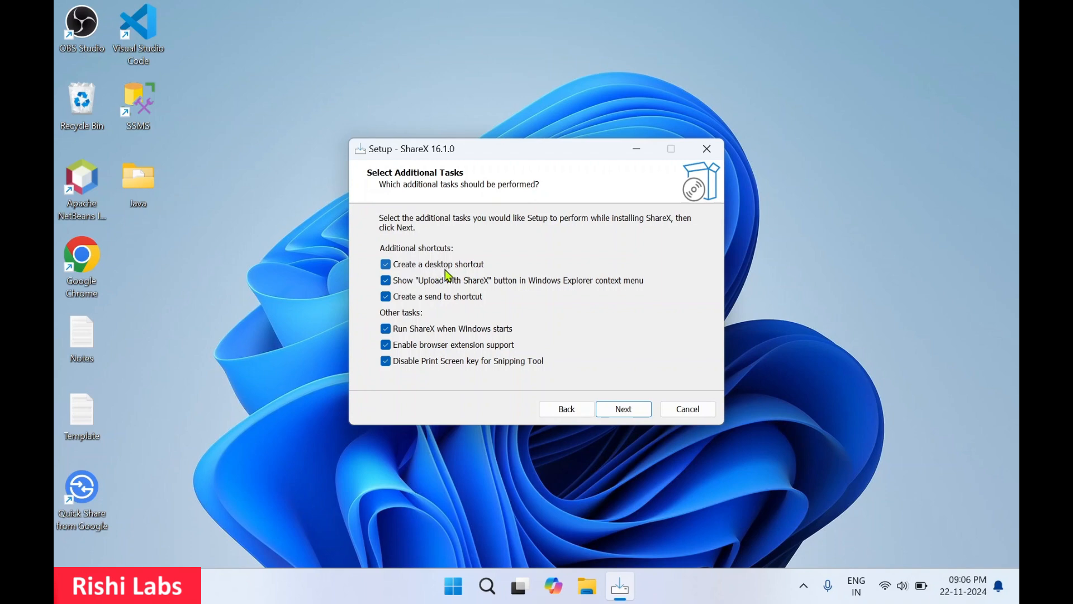
mouse_move(403, 292)
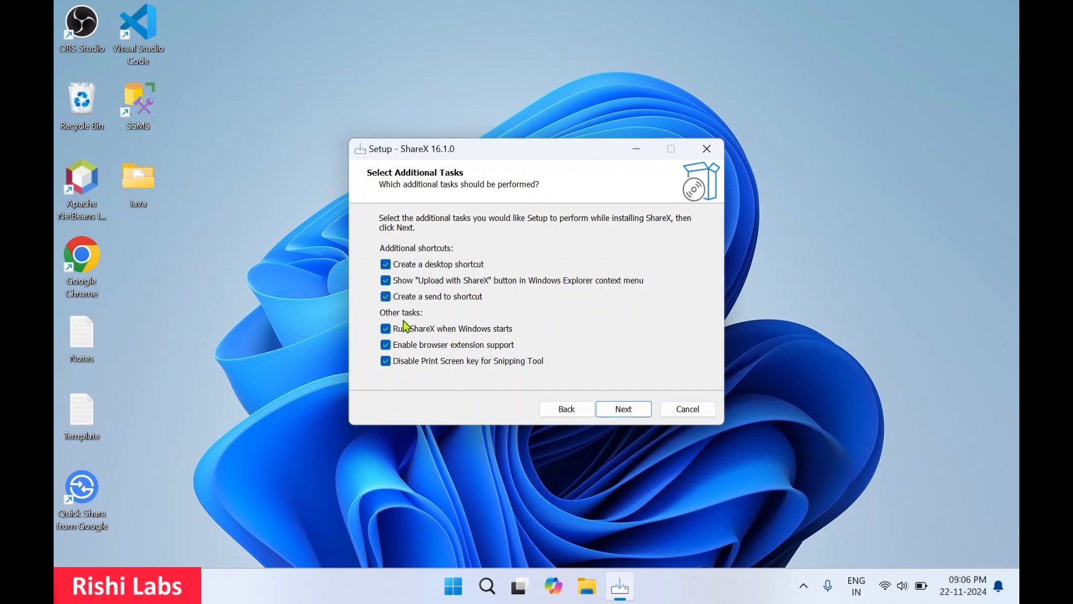
mouse_move(477, 337)
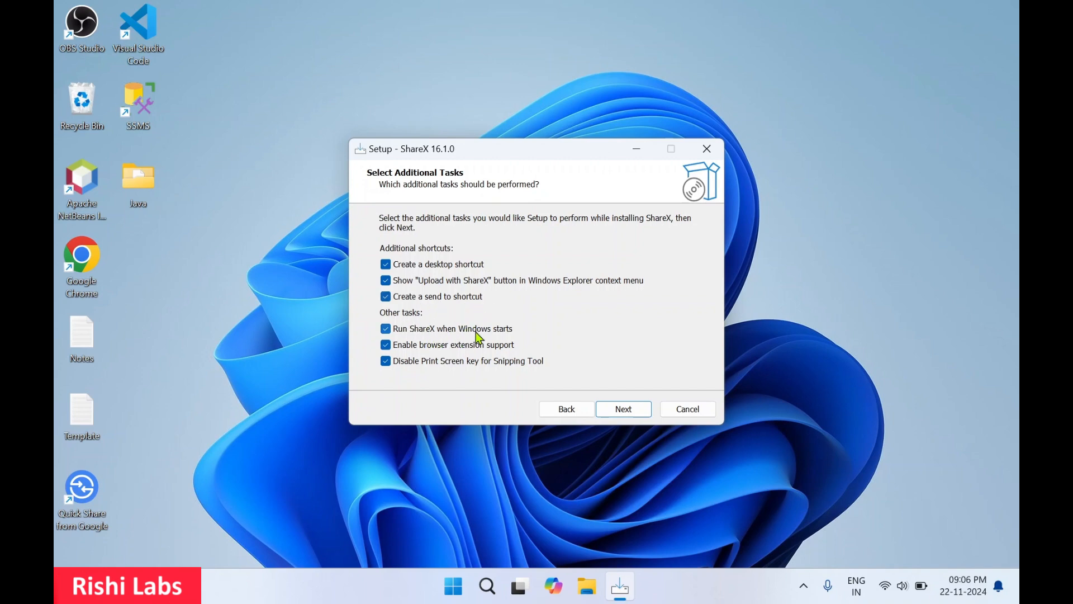
left_click(384, 329)
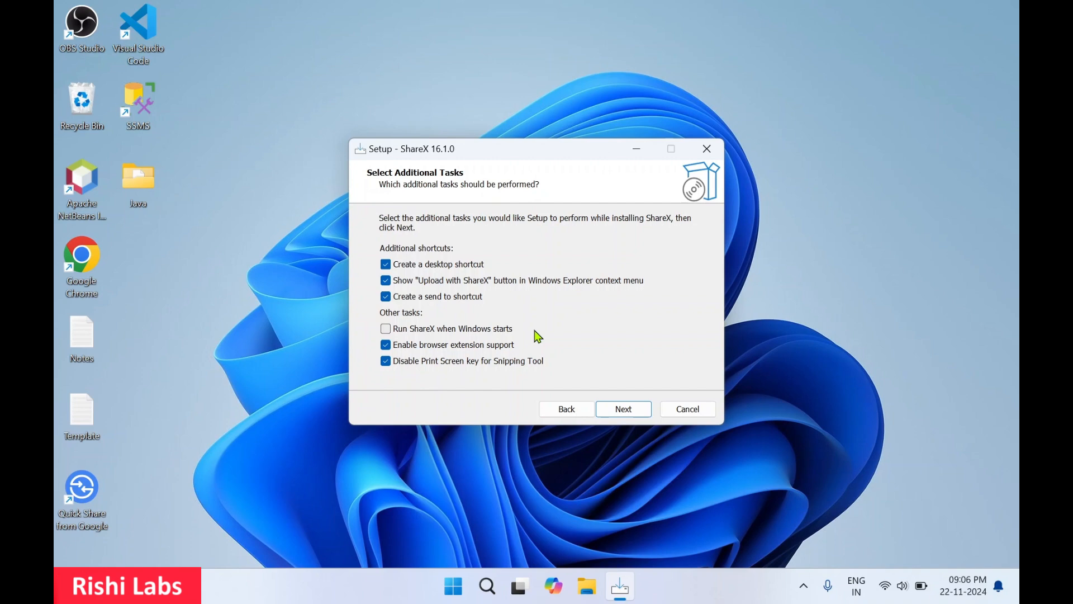
mouse_move(487, 343)
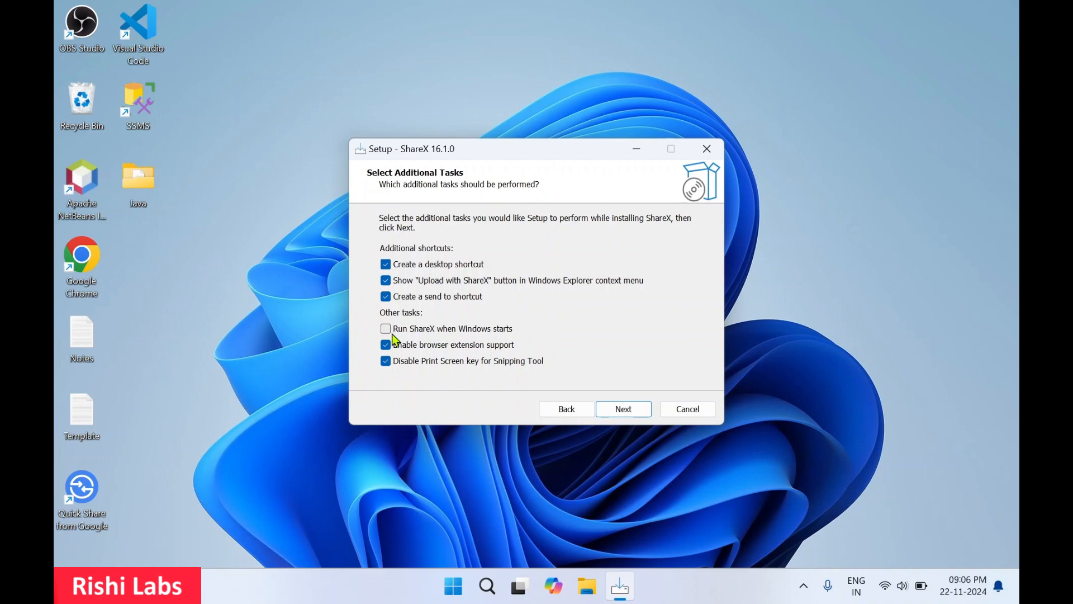
mouse_move(440, 357)
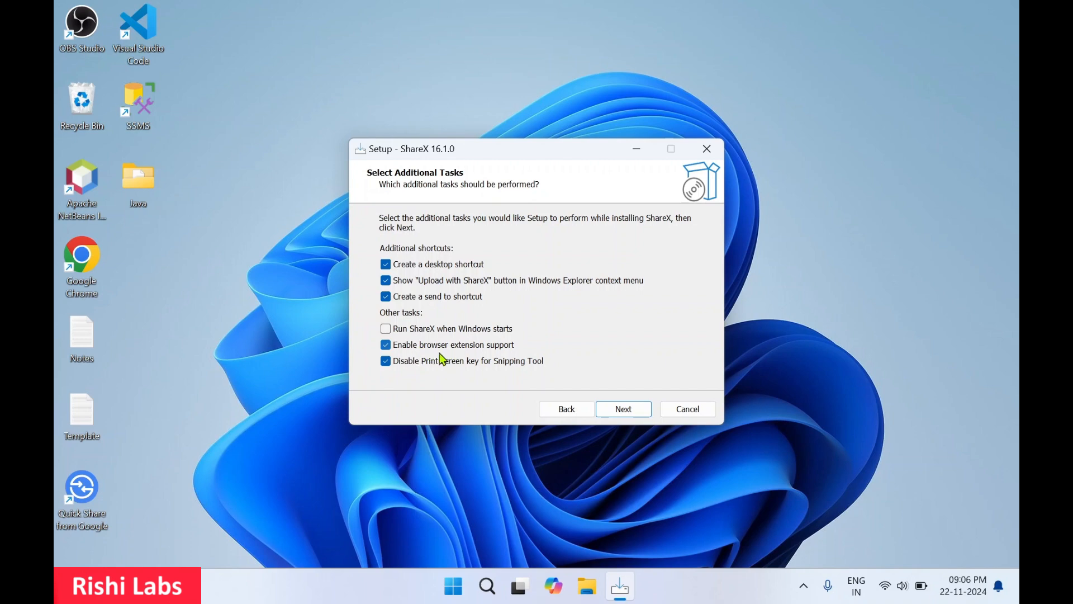
mouse_move(417, 358)
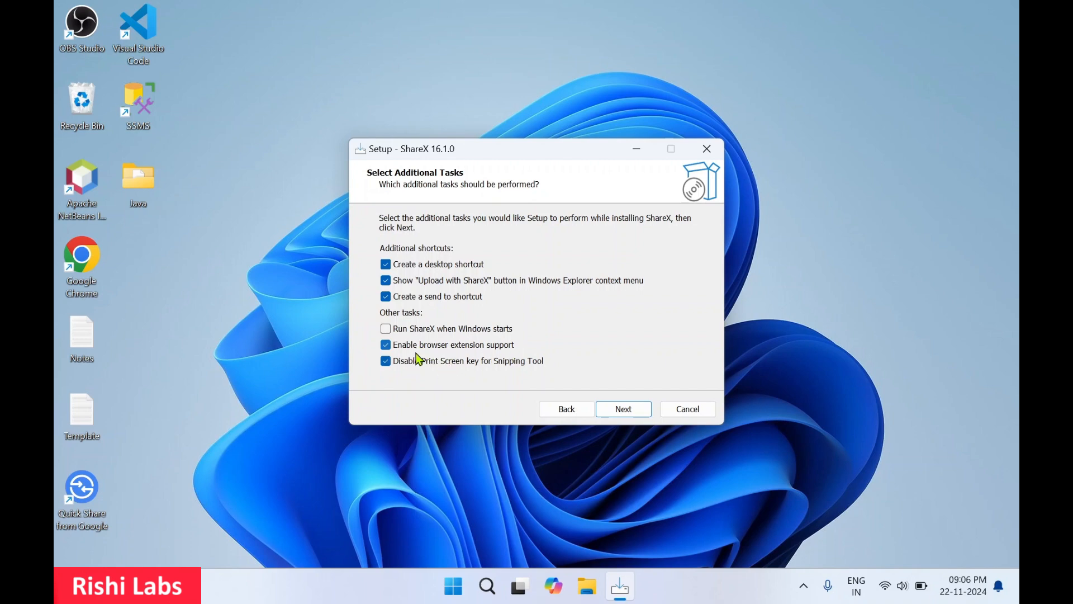
mouse_move(494, 378)
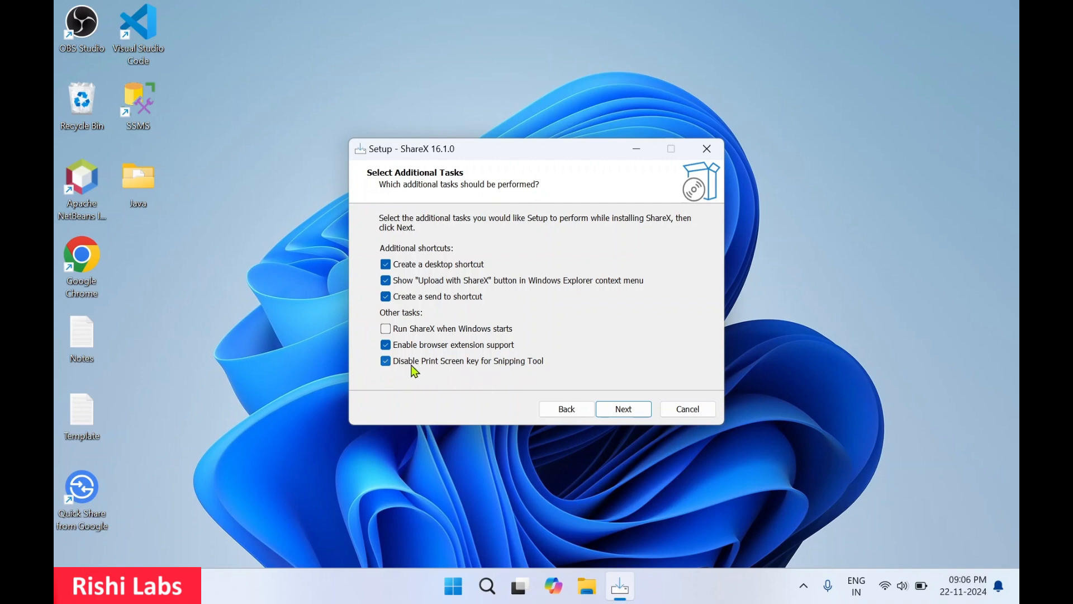
left_click(384, 360)
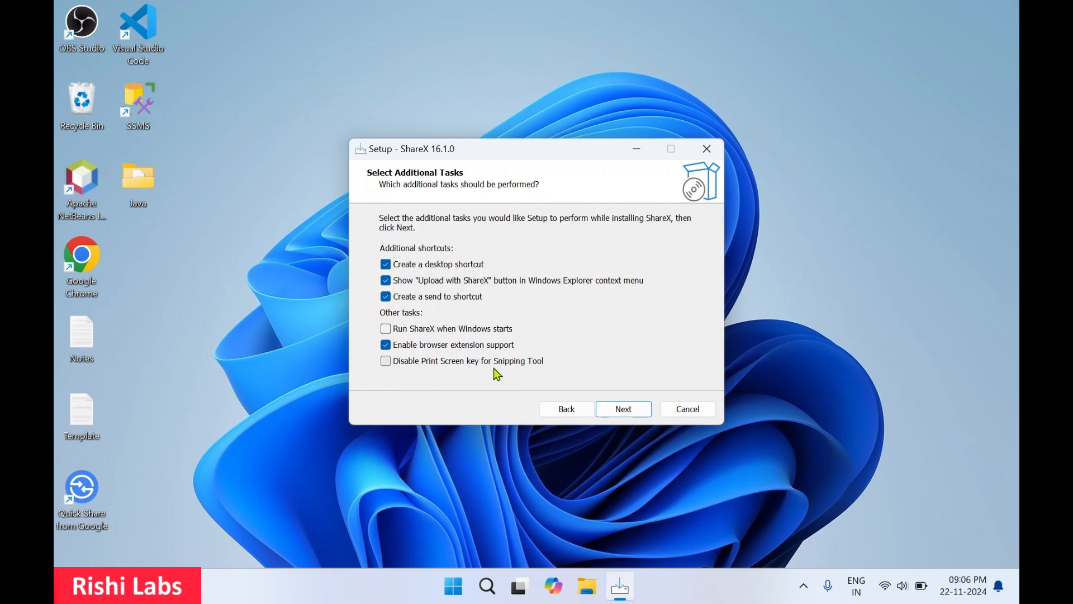
mouse_move(478, 385)
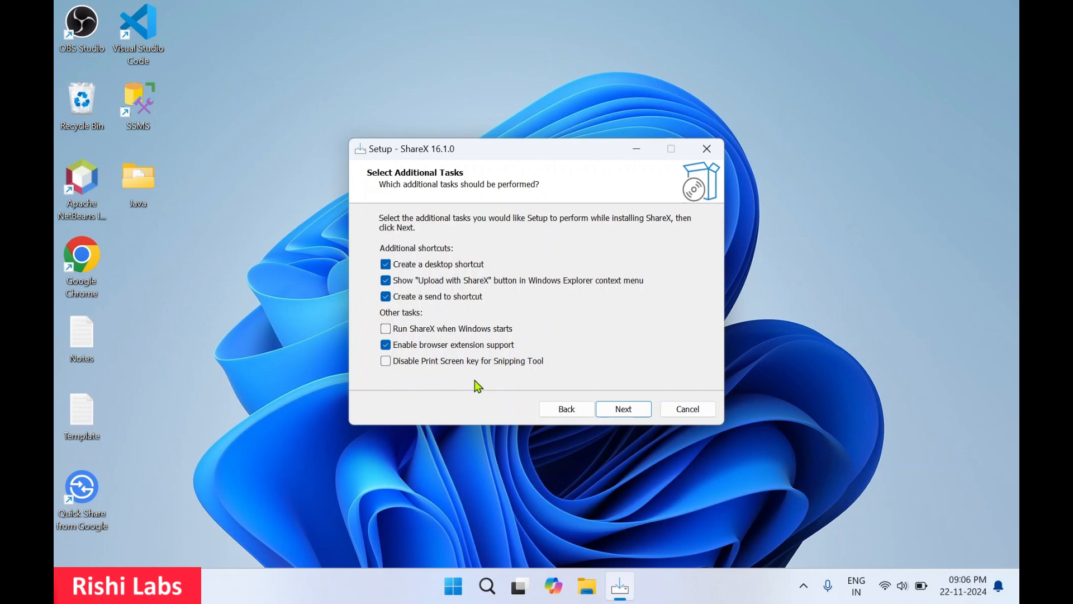
mouse_move(503, 378)
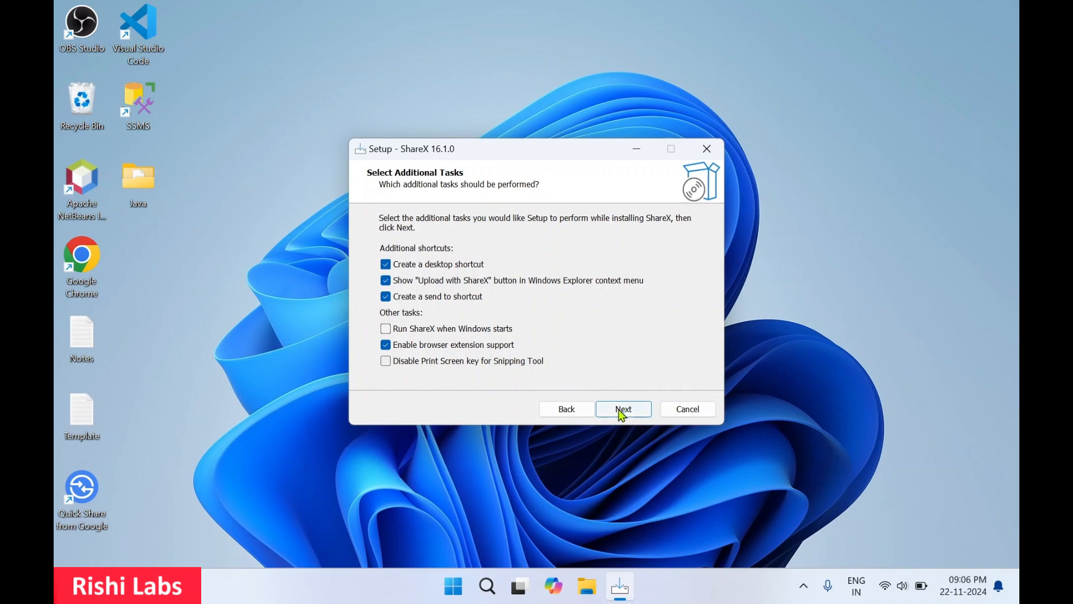
Install ShareX, untick 'Launch ShareX' on completion, and finish the wizard
left_click(623, 409)
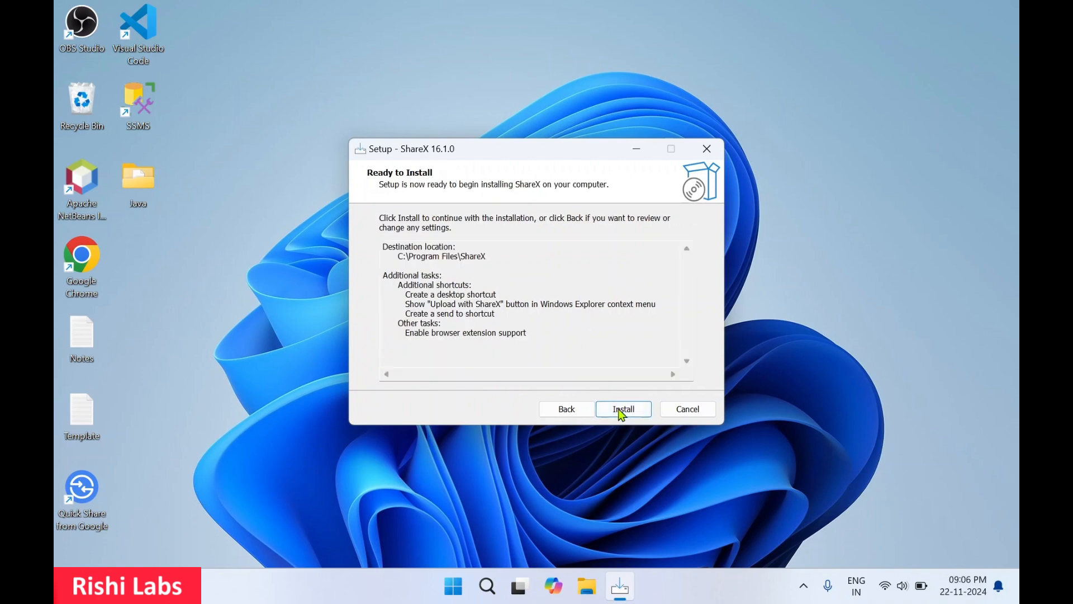
left_click(624, 409)
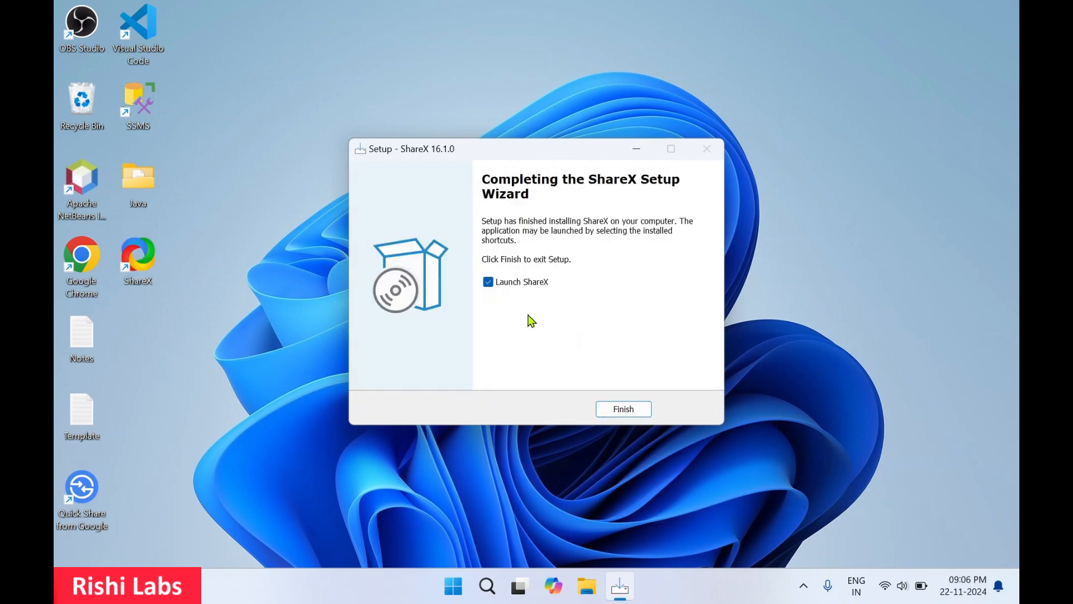
mouse_move(520, 301)
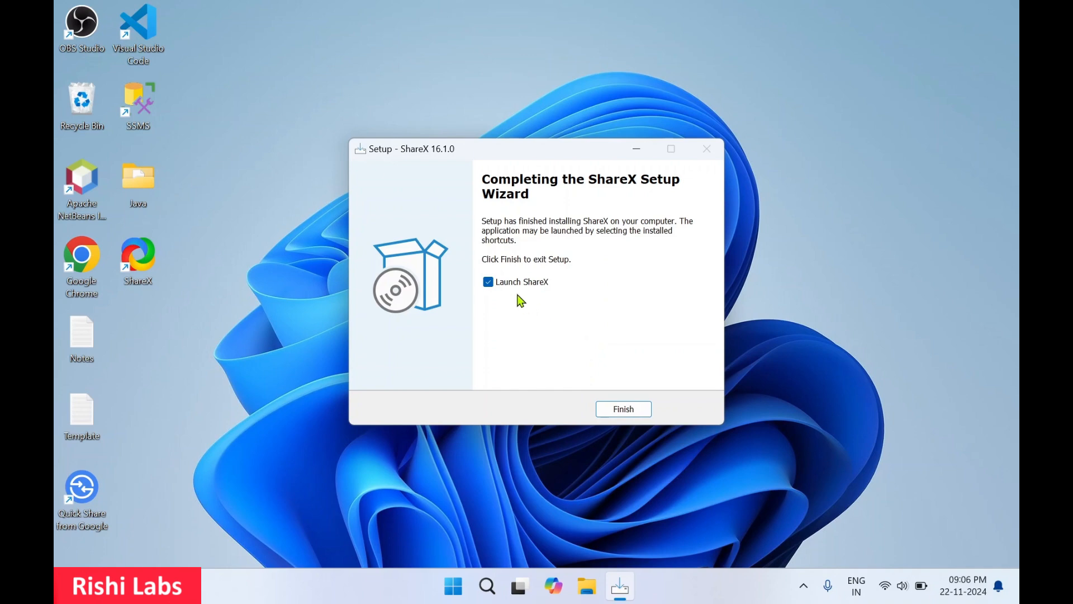
left_click(487, 282)
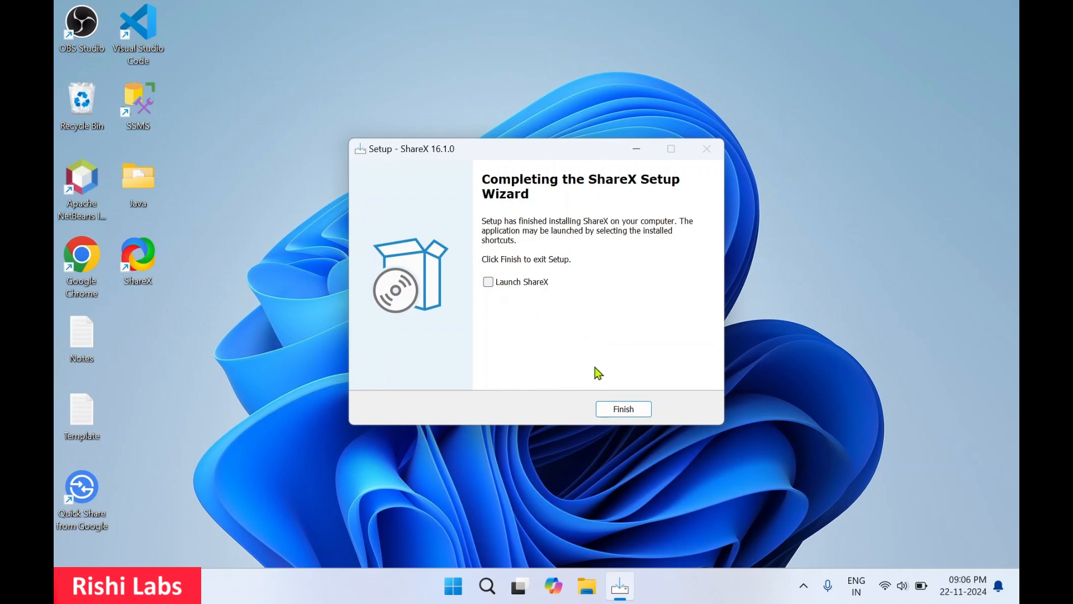
left_click(624, 409)
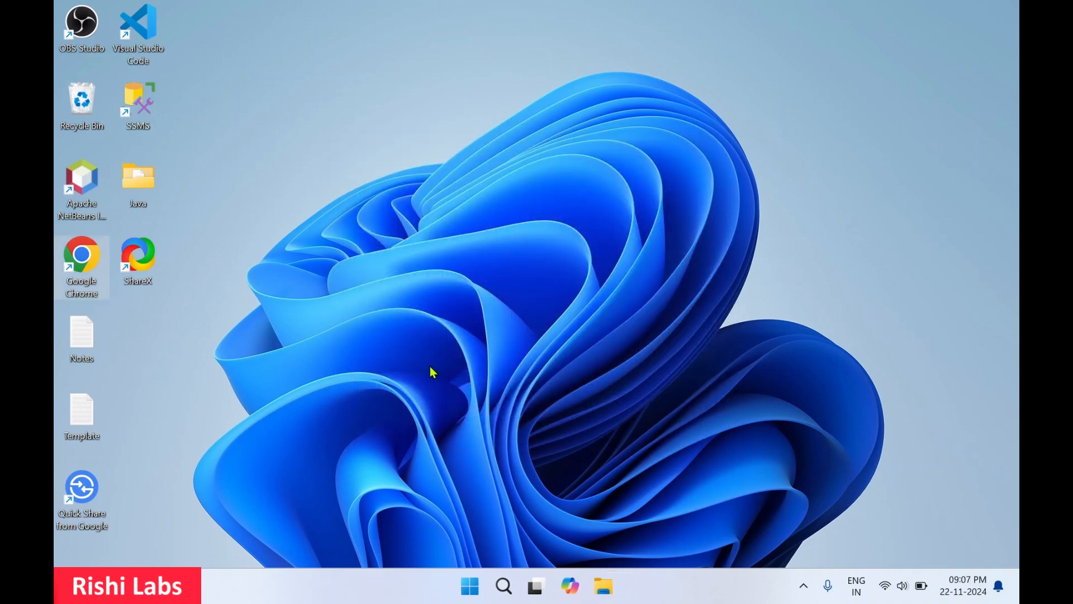
mouse_move(447, 557)
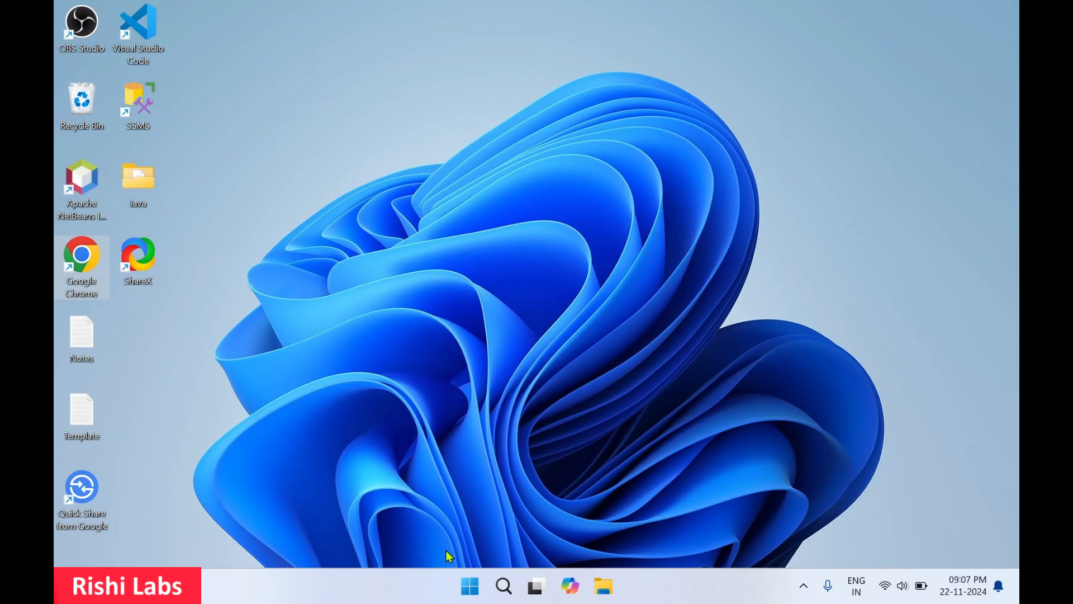
left_click(470, 585)
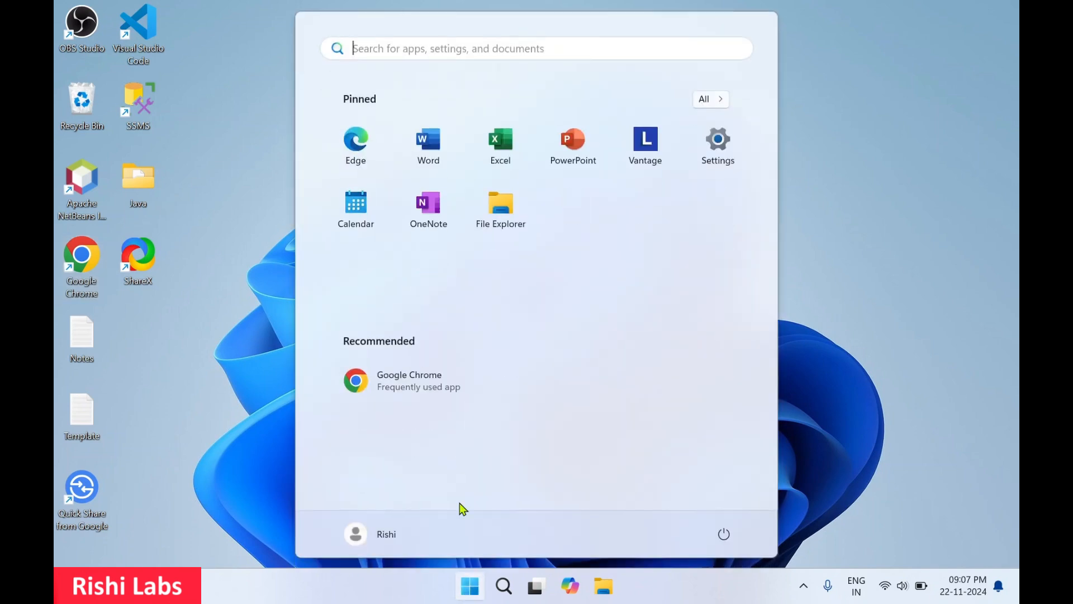
type("shareX")
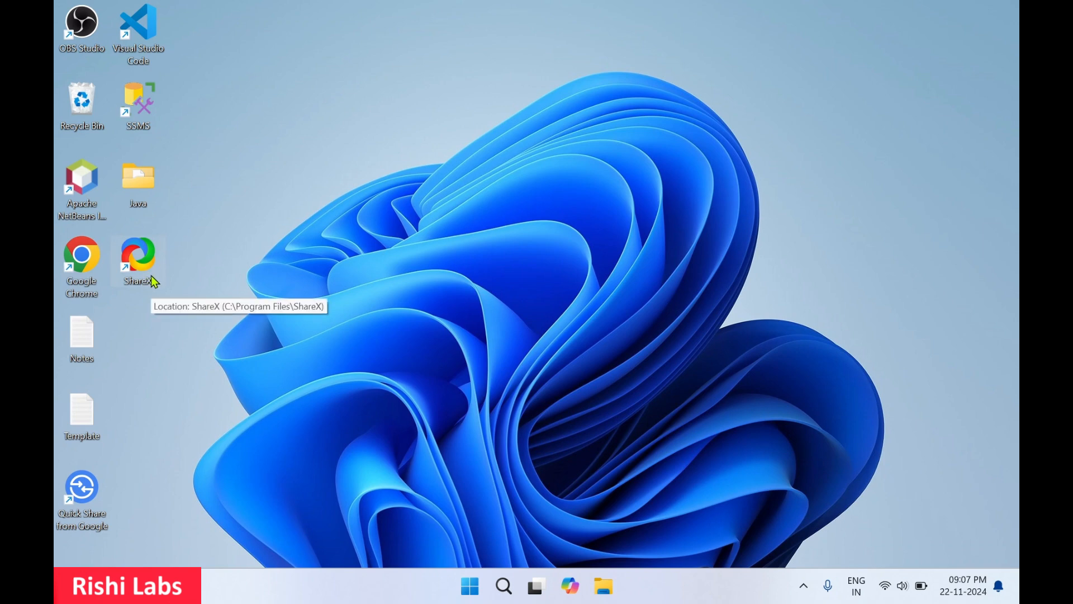
mouse_move(149, 266)
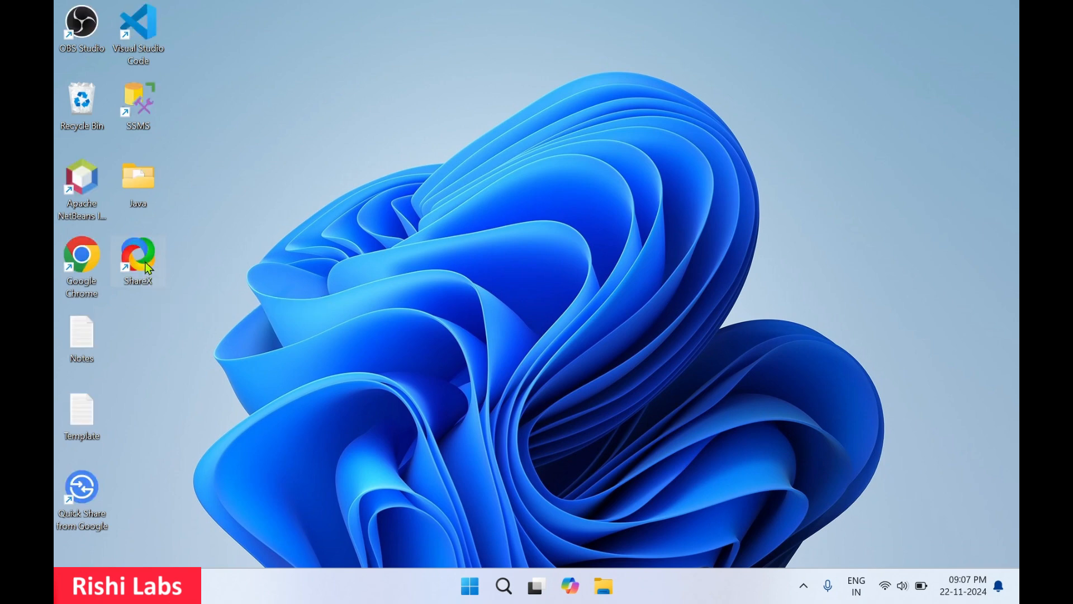
Launch ShareX 16.1 from its desktop shortcut to show the default hotkey list
double_click(138, 257)
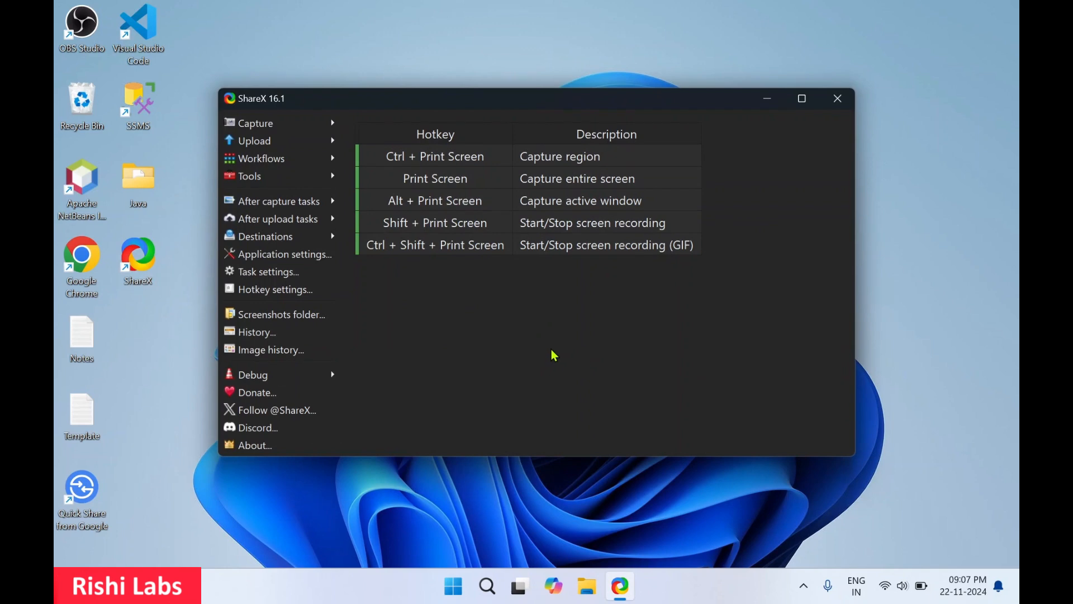
mouse_move(419, 168)
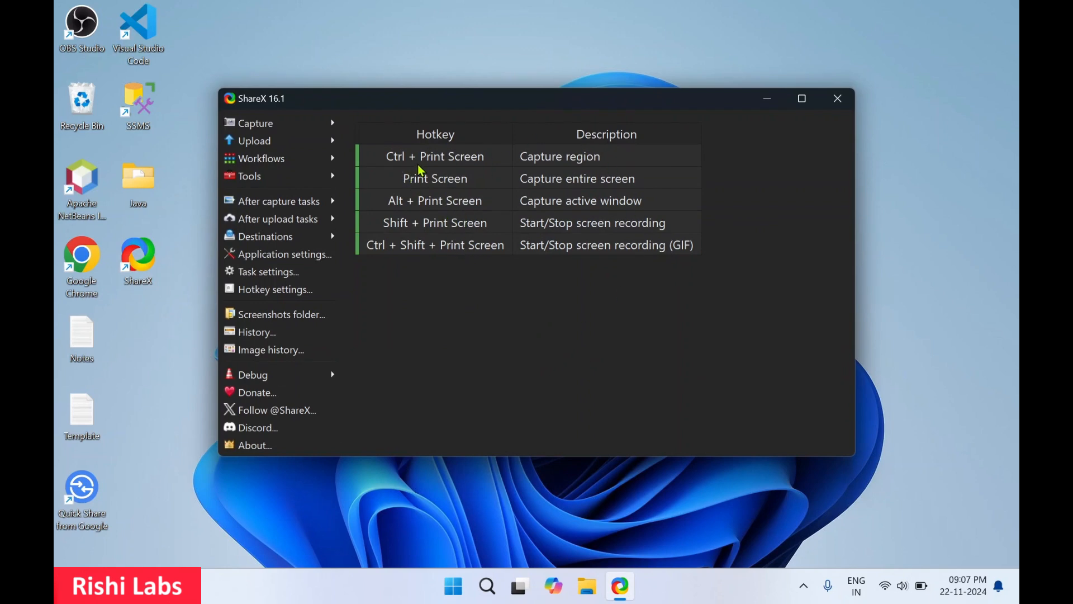
mouse_move(667, 165)
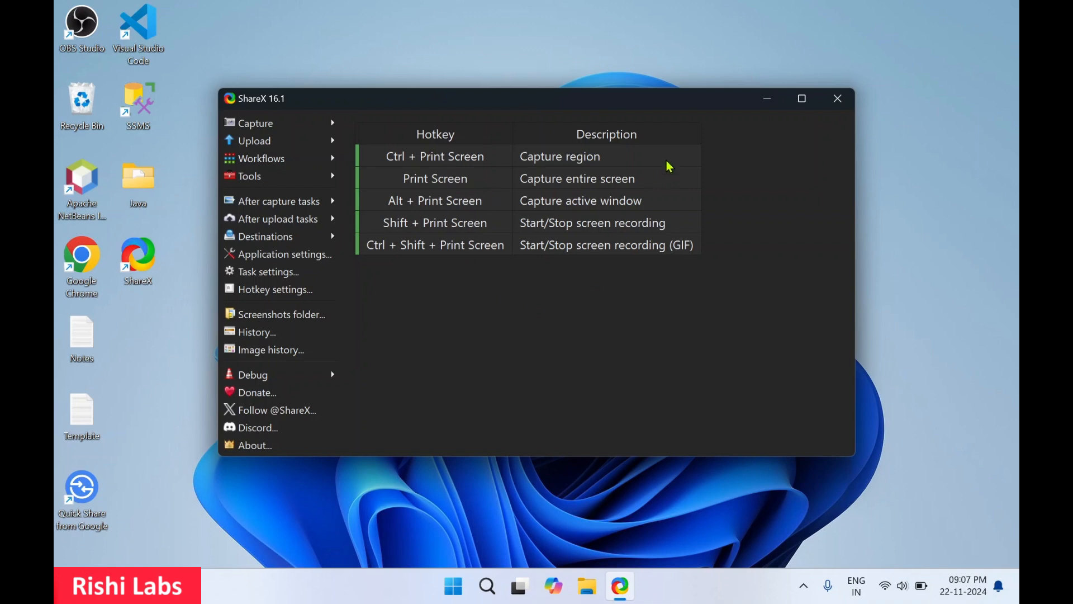
mouse_move(420, 170)
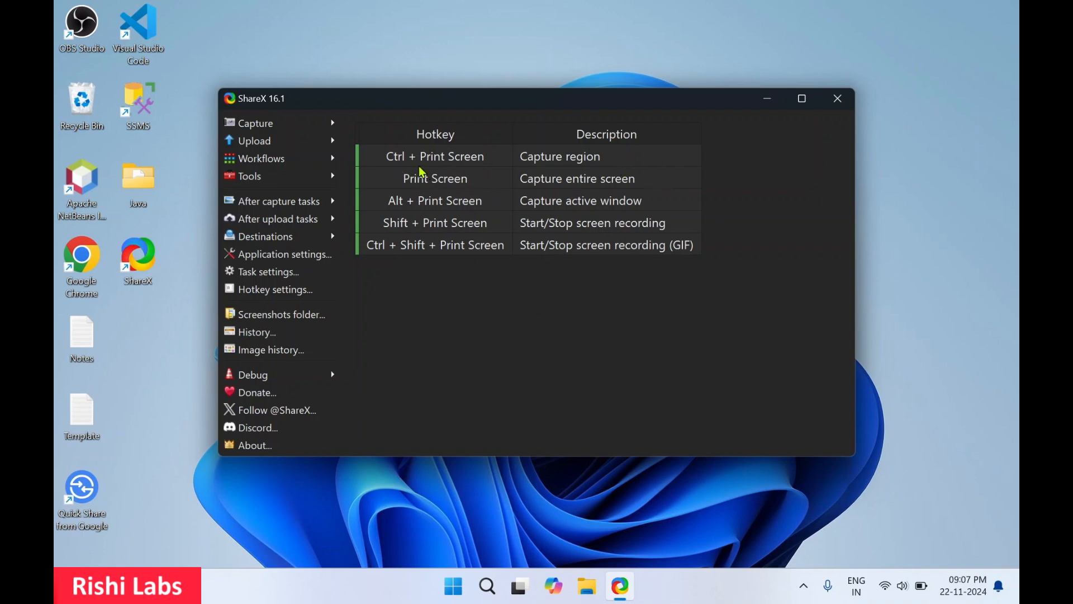
mouse_move(601, 162)
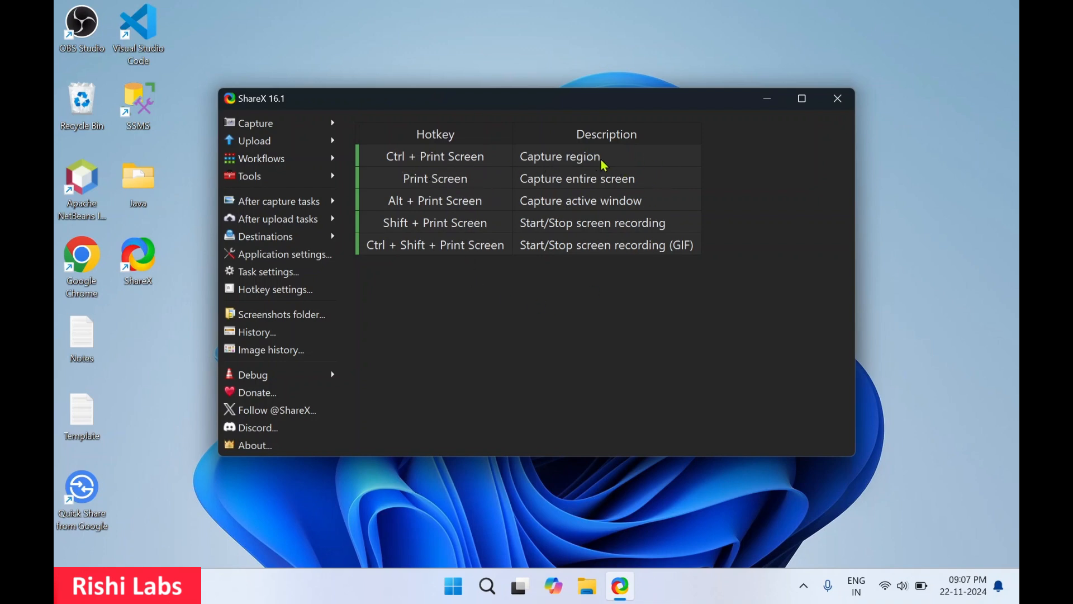
mouse_move(414, 187)
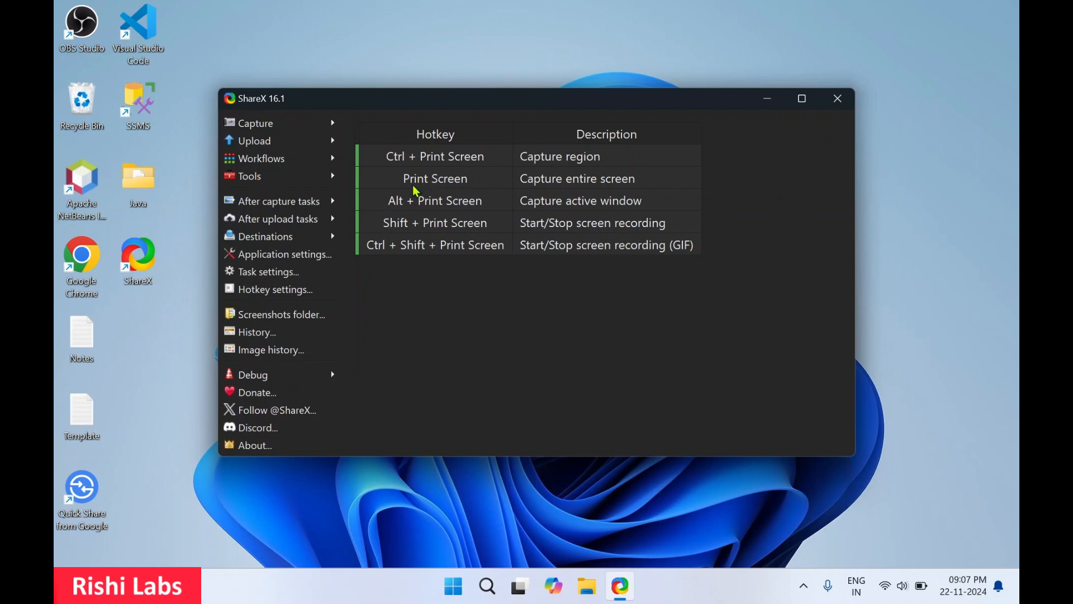
mouse_move(566, 192)
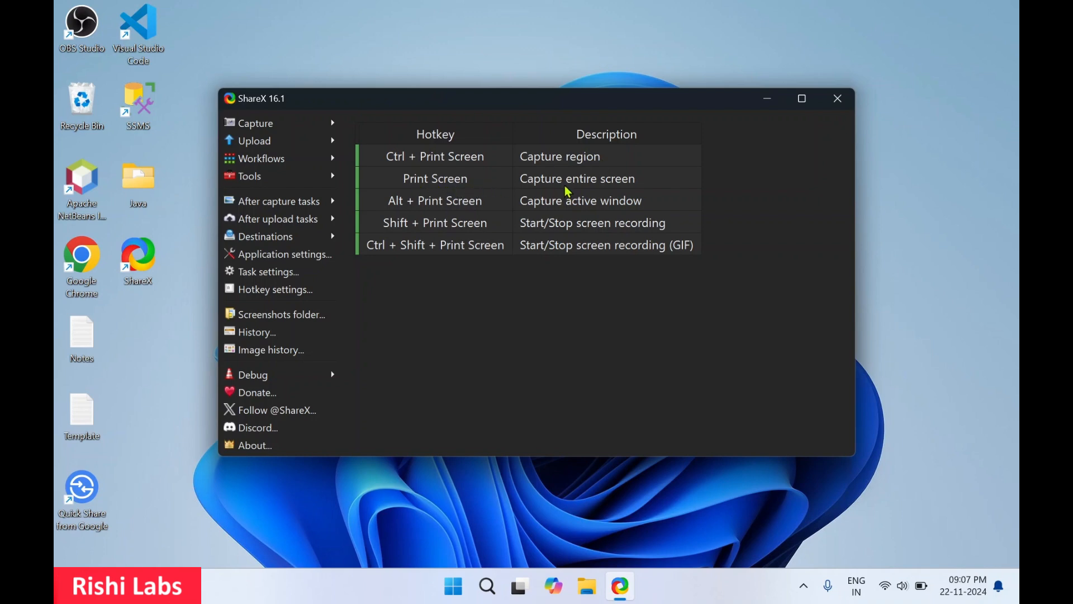
mouse_move(498, 212)
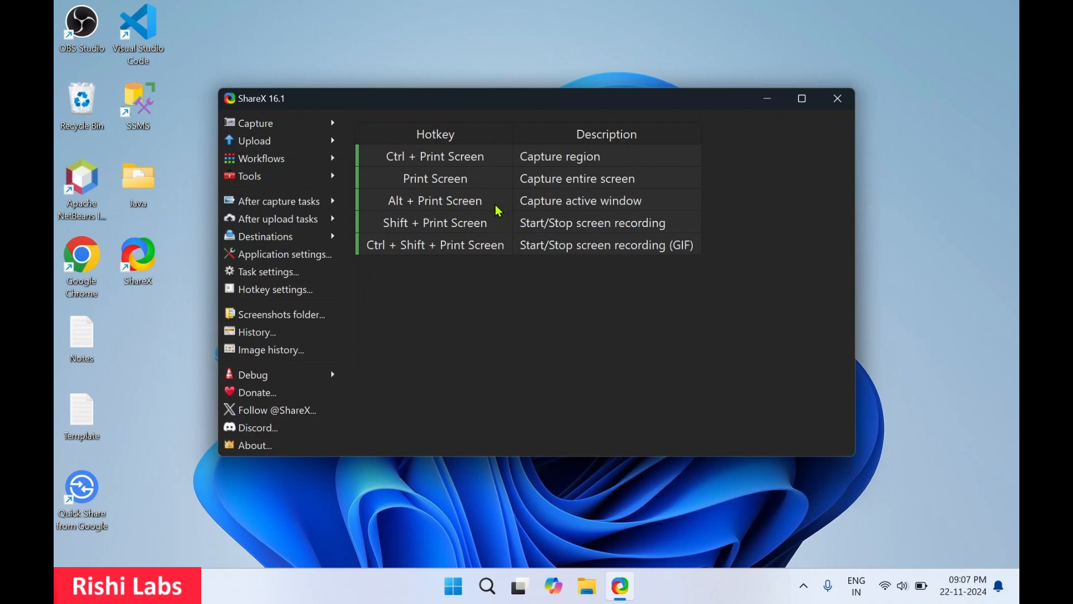
mouse_move(401, 237)
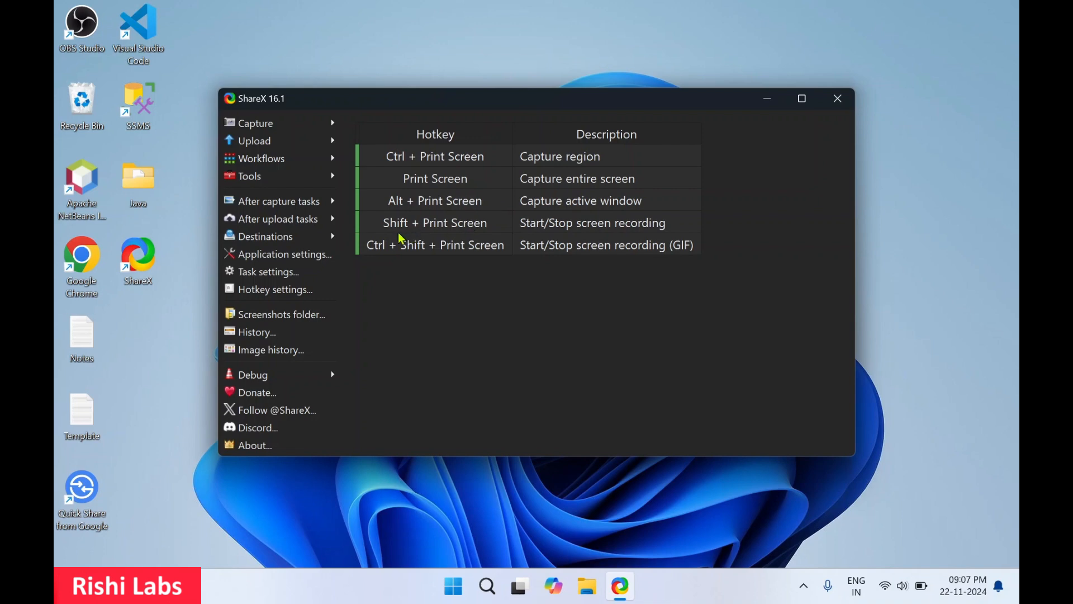
mouse_move(511, 230)
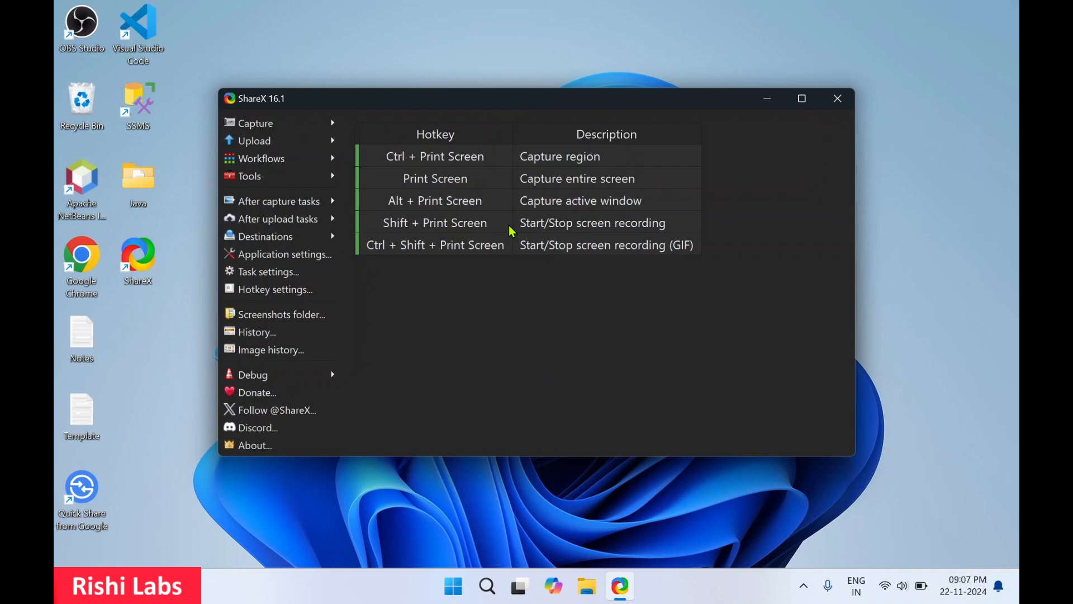
mouse_move(439, 281)
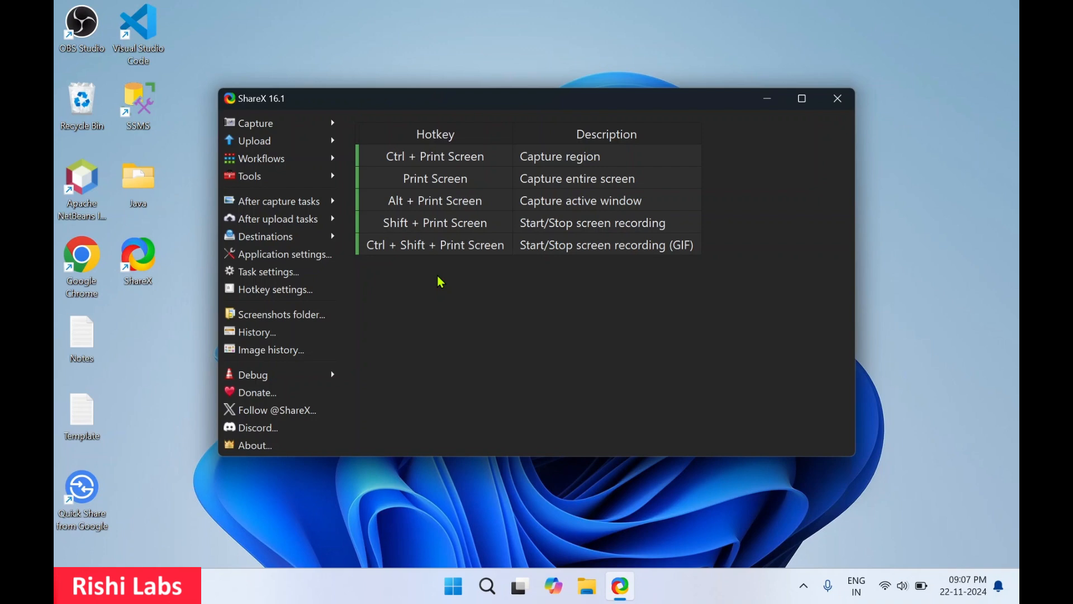
mouse_move(389, 89)
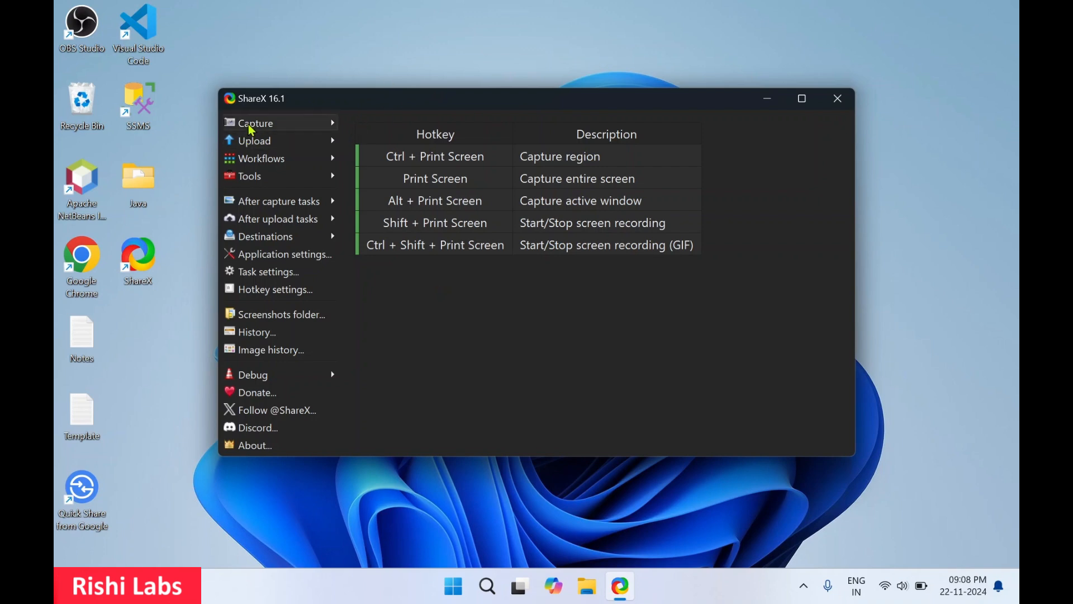
mouse_move(441, 261)
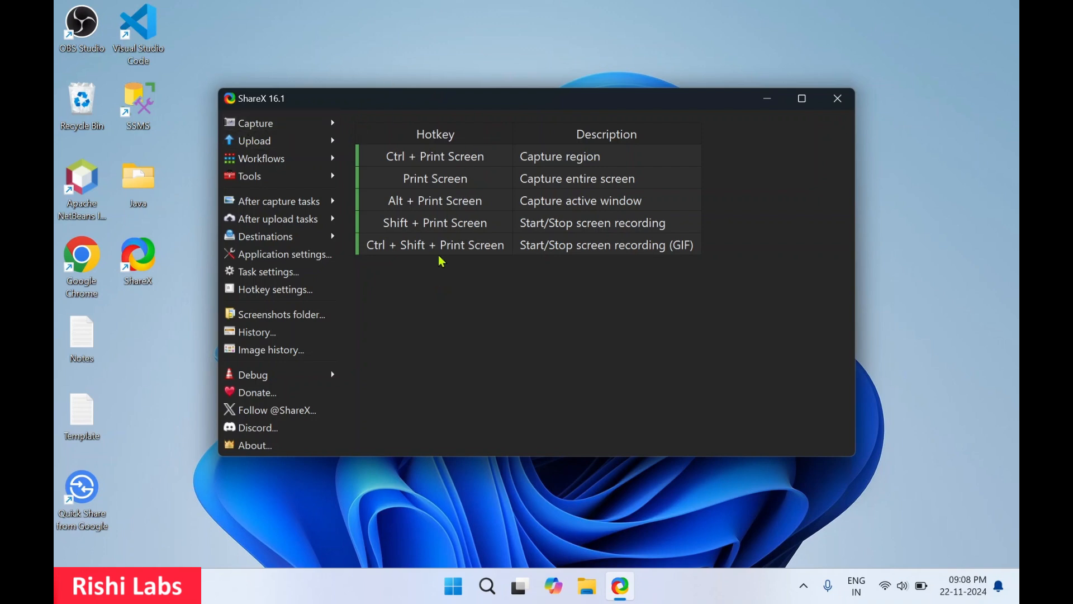
Take a Fullscreen capture, producing the 1920 x 1200 cYkgLZhAQv.jpg thumbnail
left_click(255, 123)
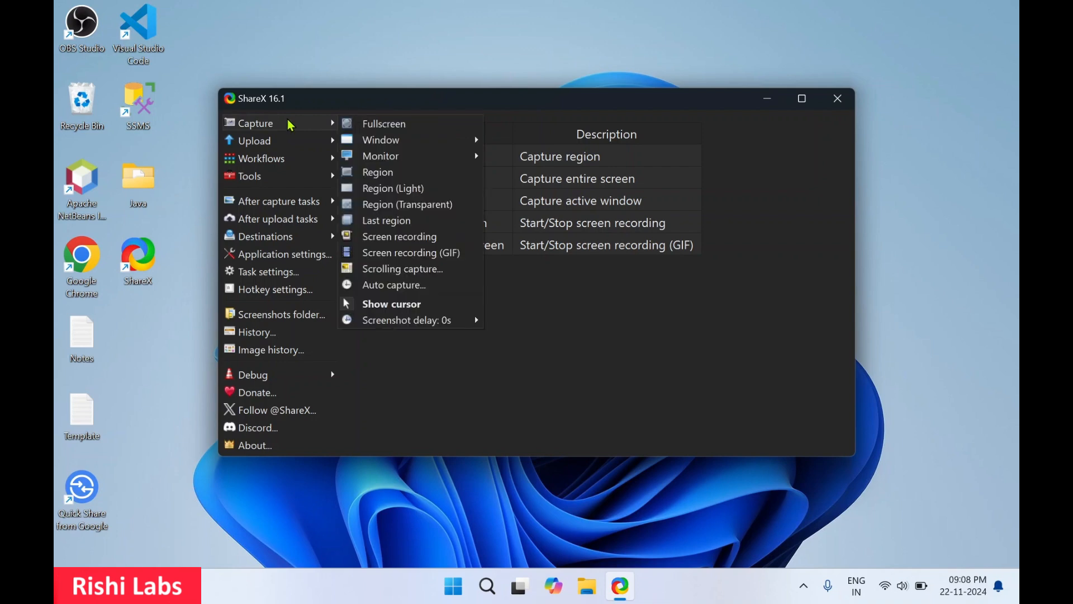
left_click(383, 123)
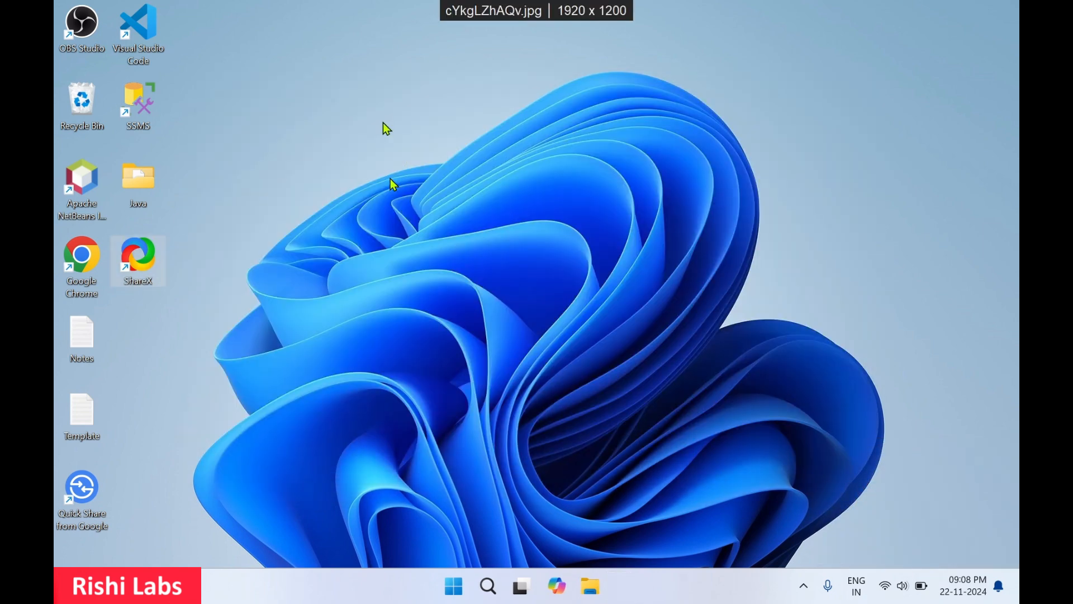
mouse_move(550, 153)
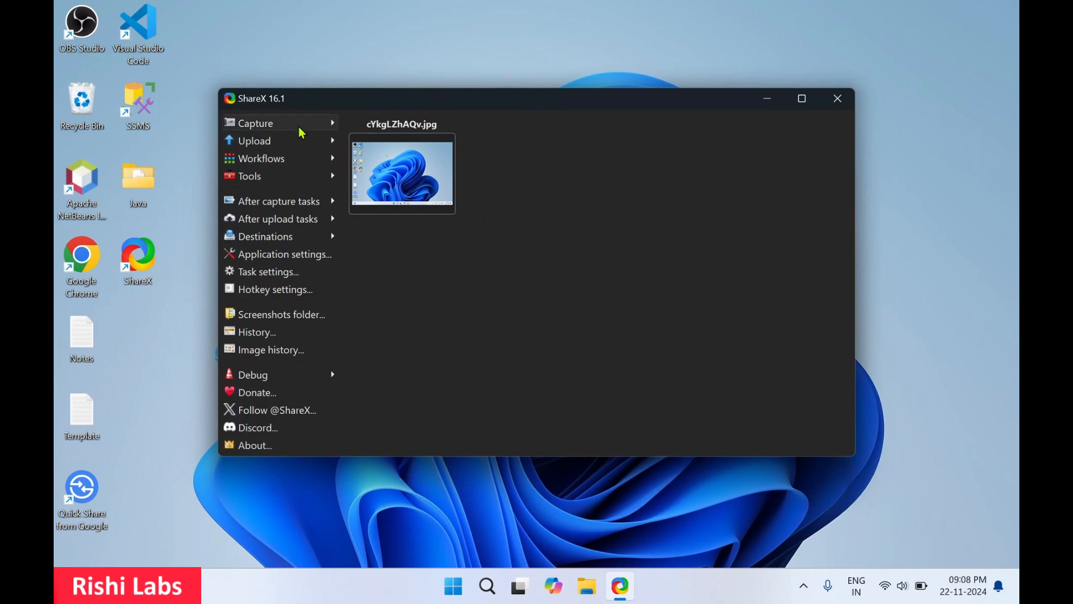
mouse_move(538, 349)
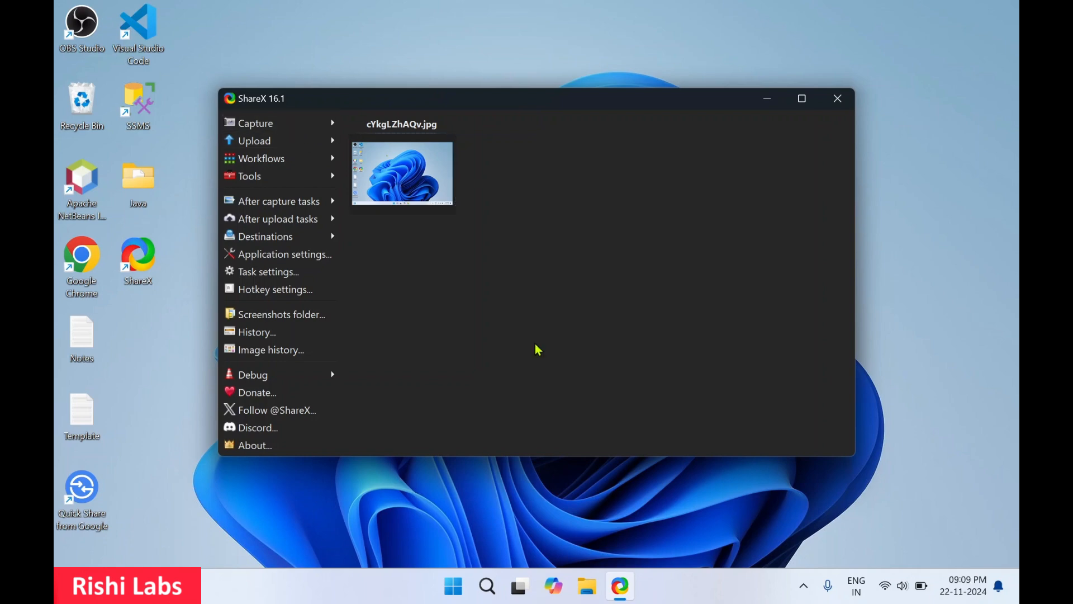
Capture the ShareX 16.1 window as a 1270 x 735 PNG and preview it in the image viewer
left_click(256, 123)
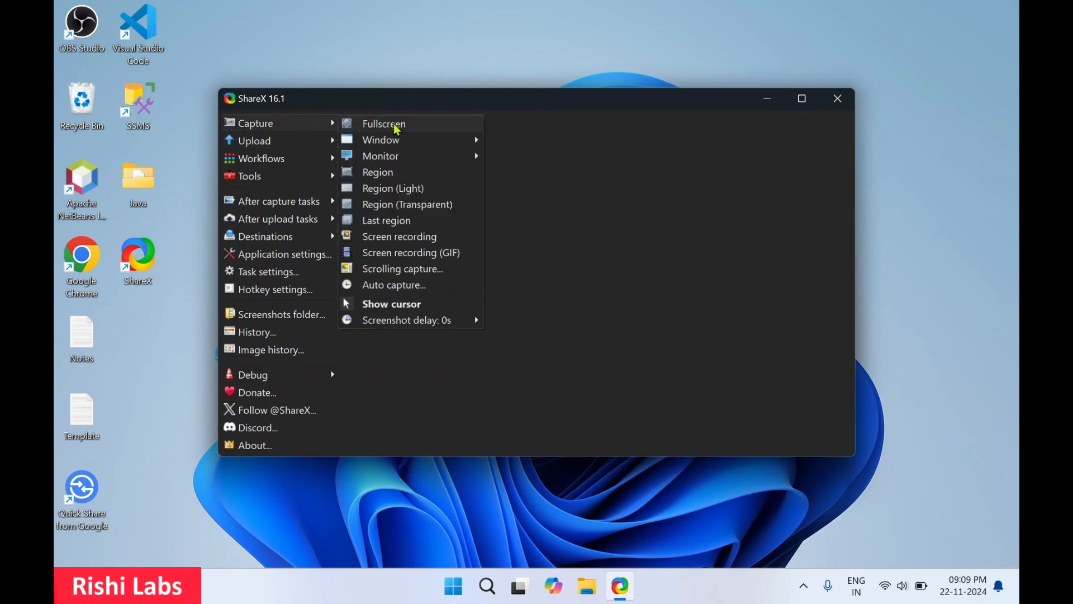
mouse_move(380, 140)
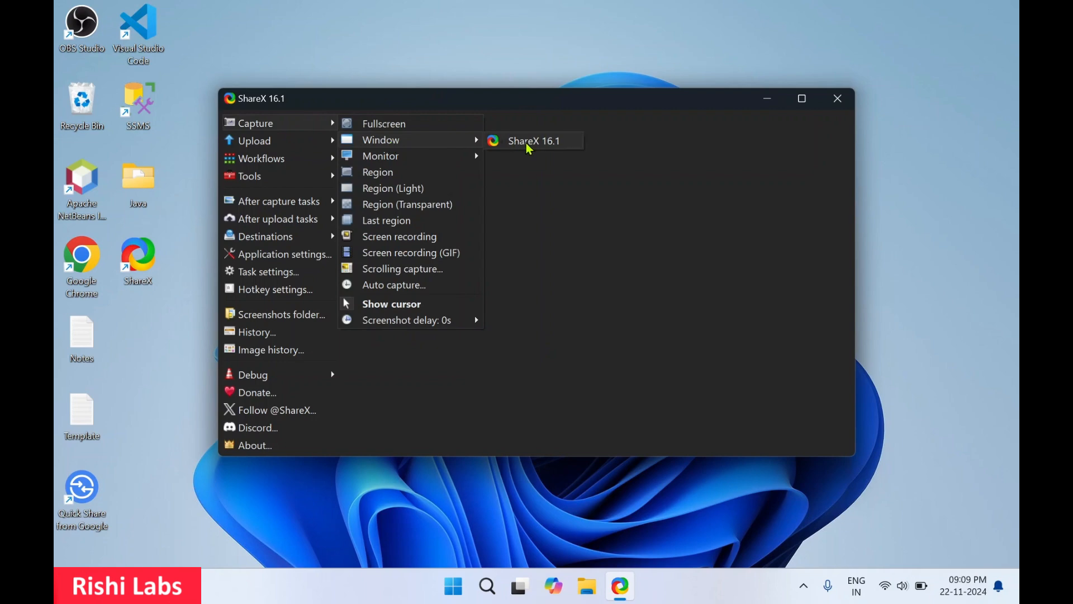
left_click(535, 141)
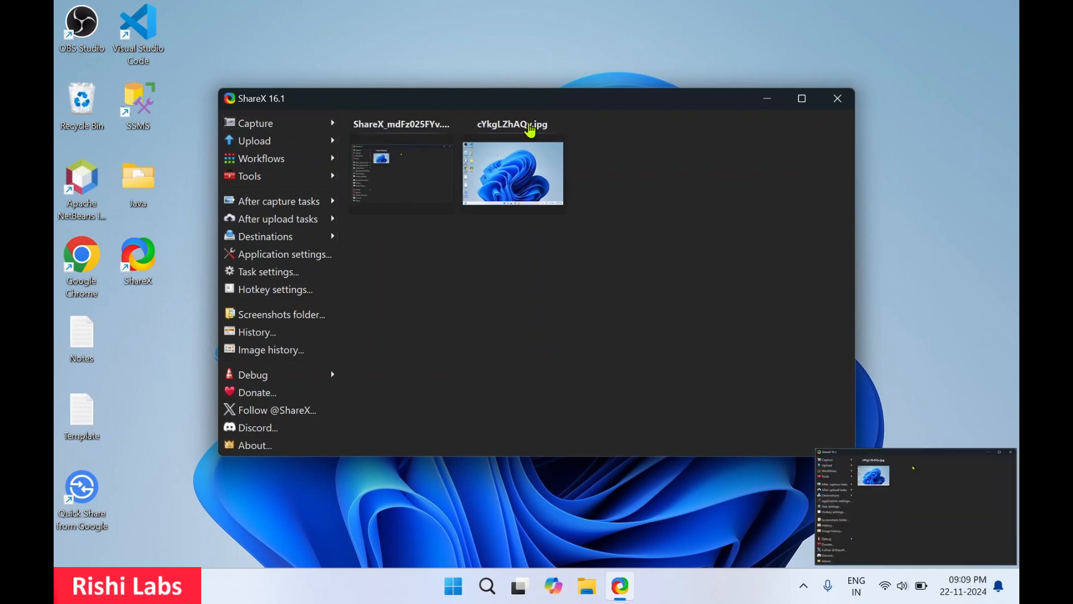
mouse_move(623, 322)
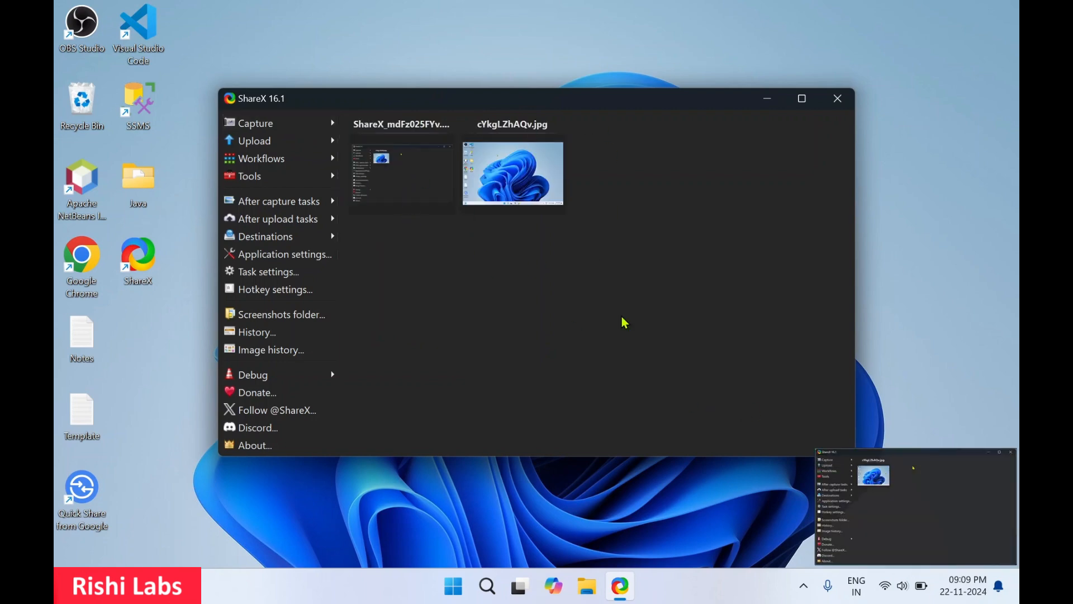
double_click(402, 173)
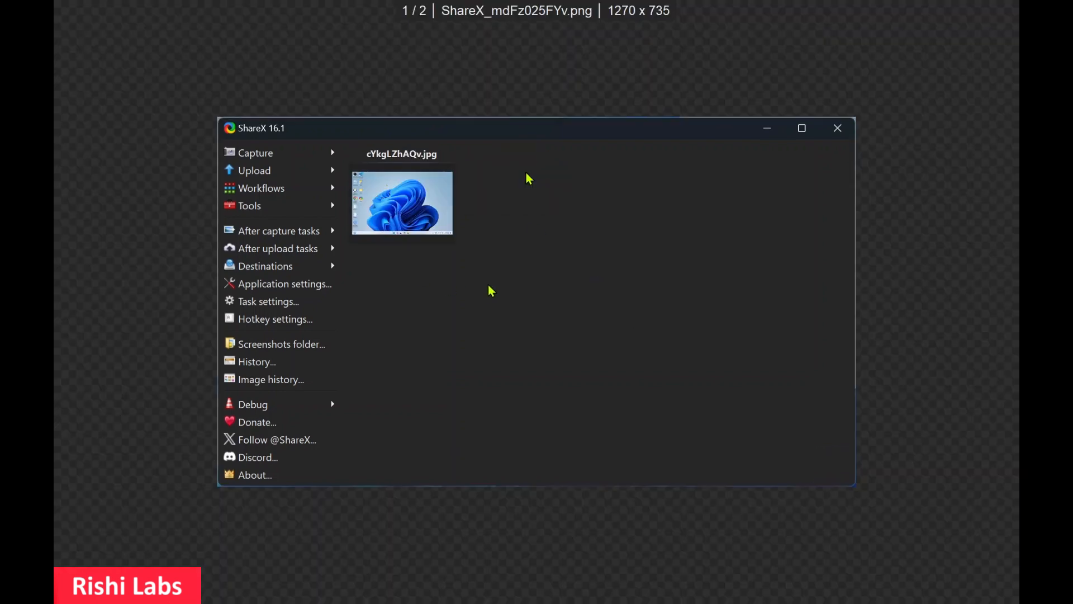
mouse_move(690, 317)
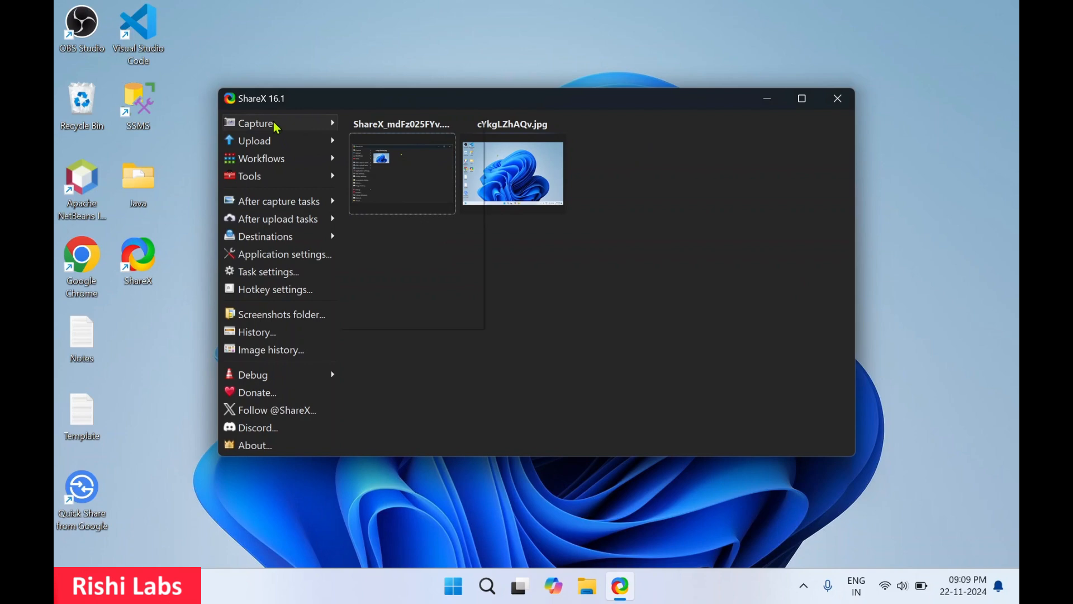
Capture a screen region as explorer_RvNuqlxVSf, then view and close the 2024-11 Screenshots folder
left_click(255, 123)
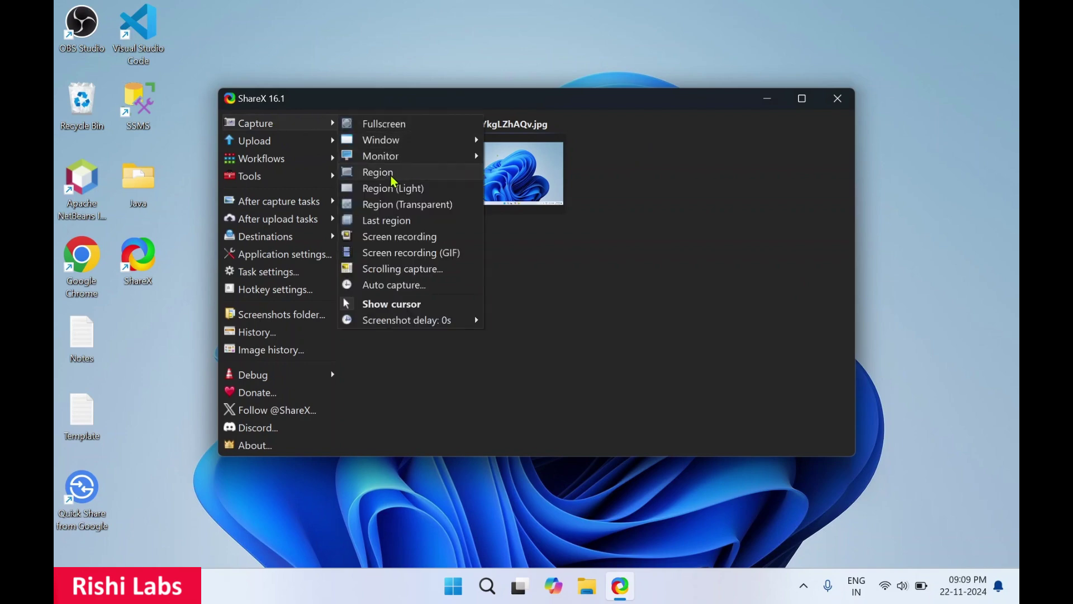
left_click(378, 173)
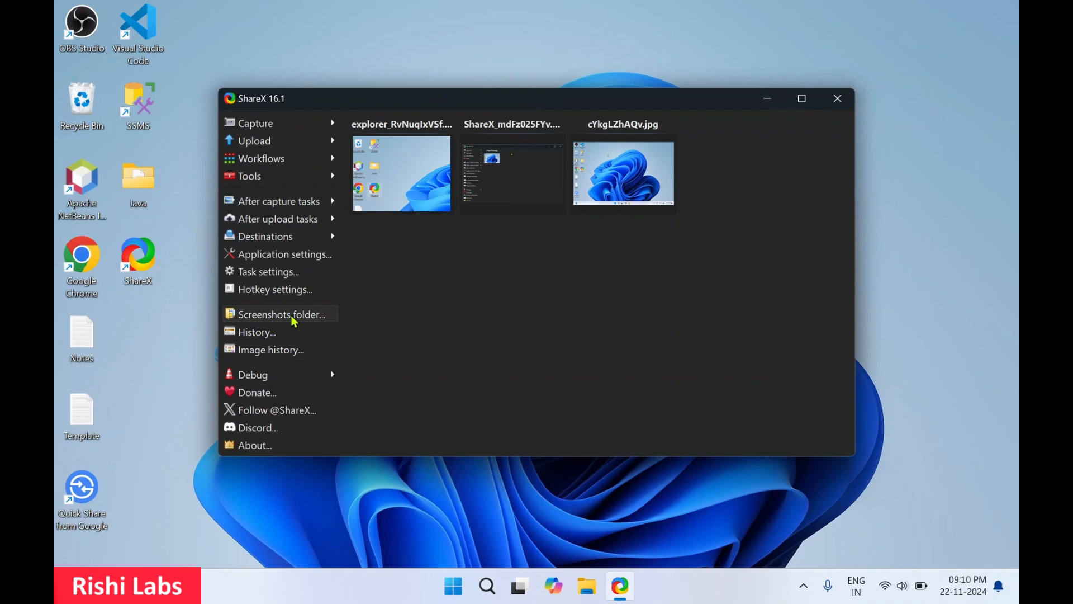
left_click(283, 314)
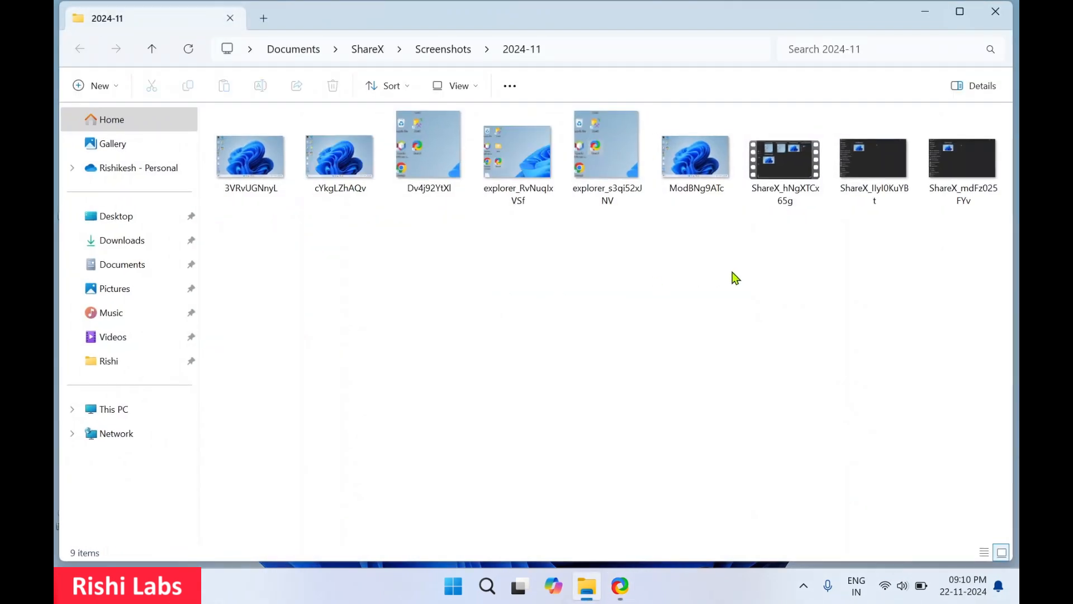
mouse_move(411, 259)
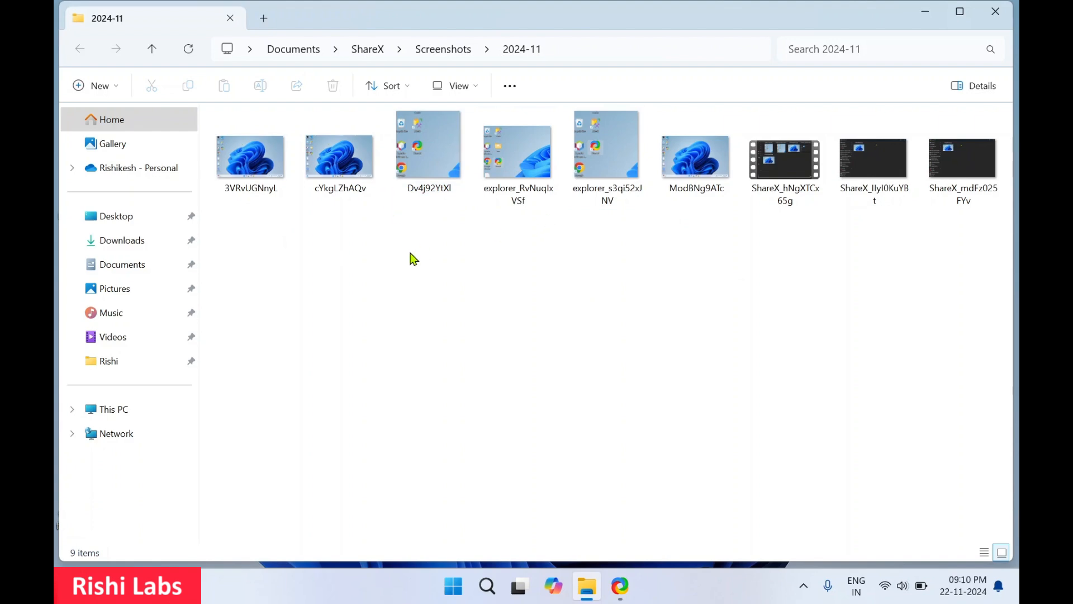
mouse_move(995, 11)
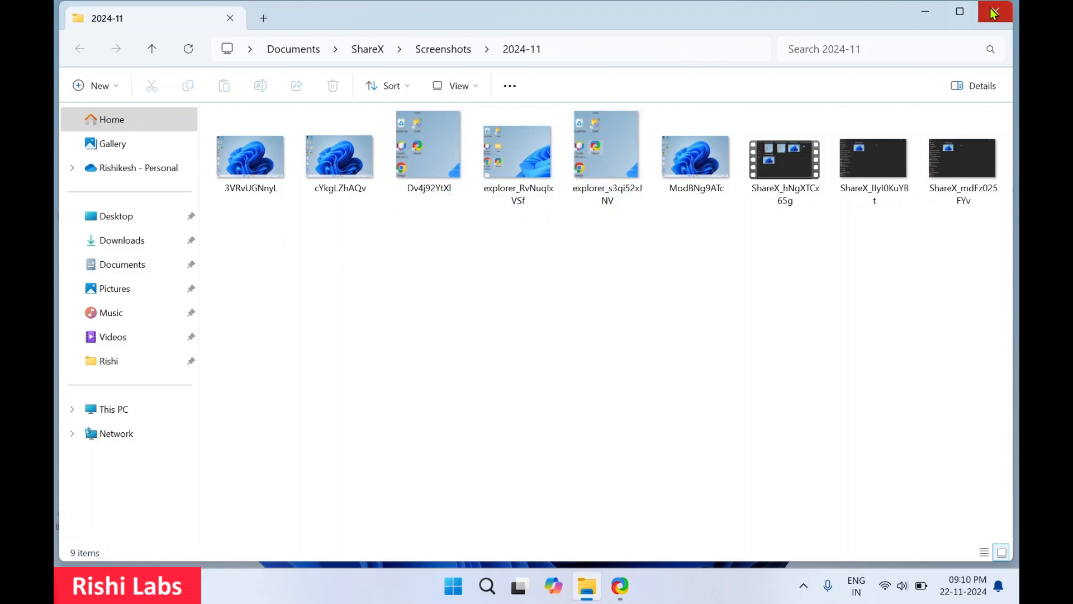
left_click(995, 11)
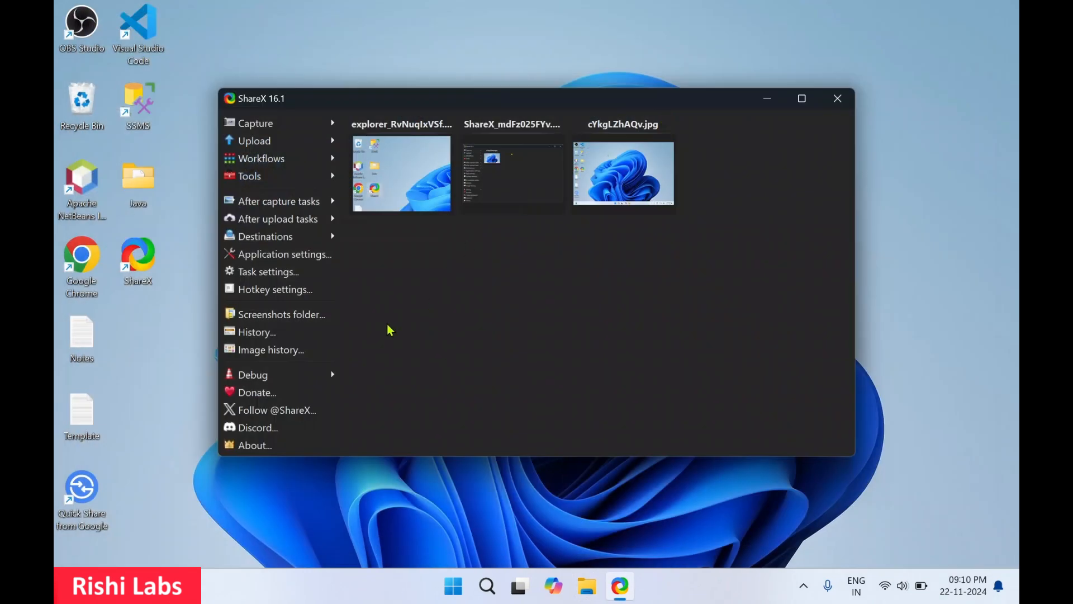
mouse_move(382, 349)
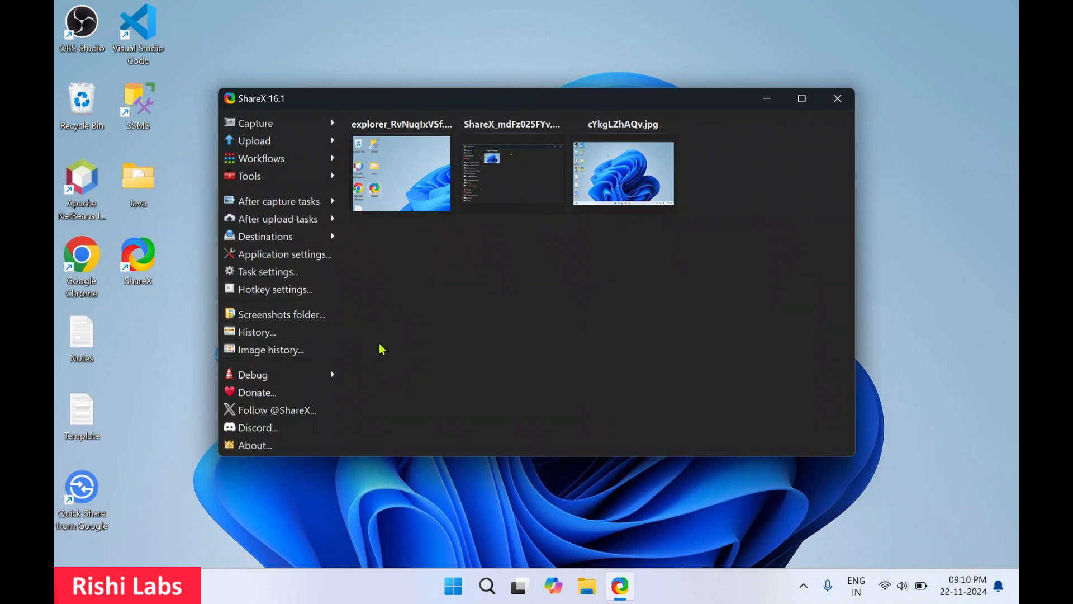
mouse_move(287, 289)
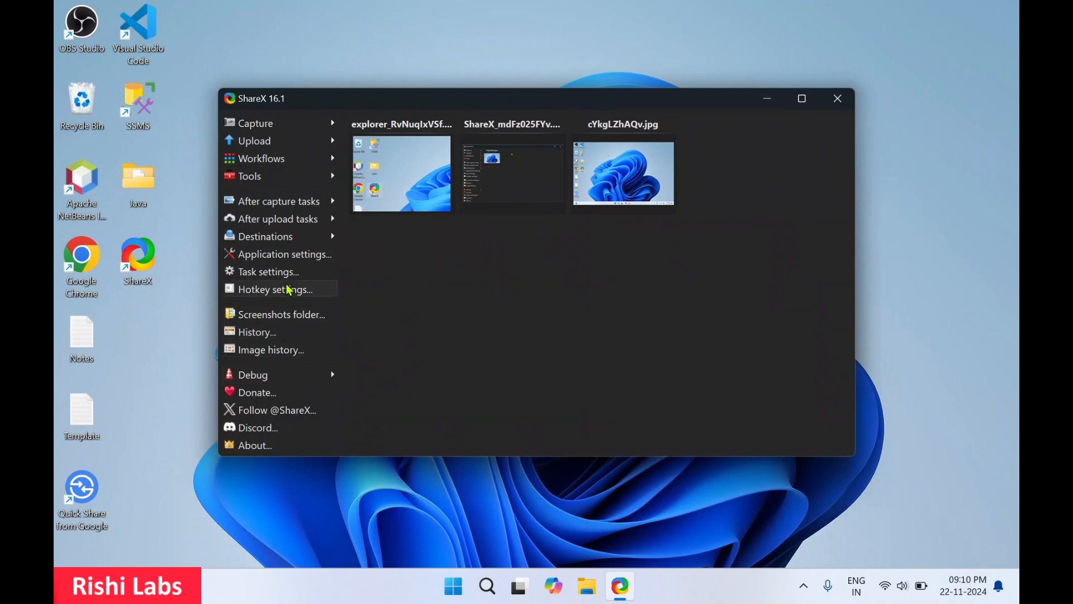
Review the five default shortcuts in Hotkey settings, then close the dialog and ShareX
left_click(277, 288)
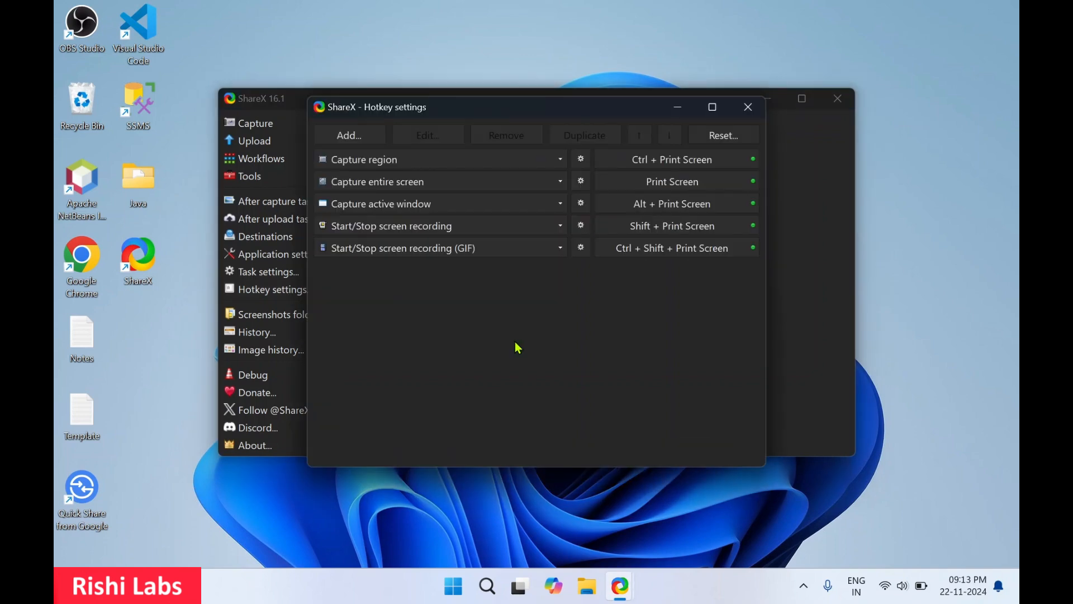
mouse_move(530, 340)
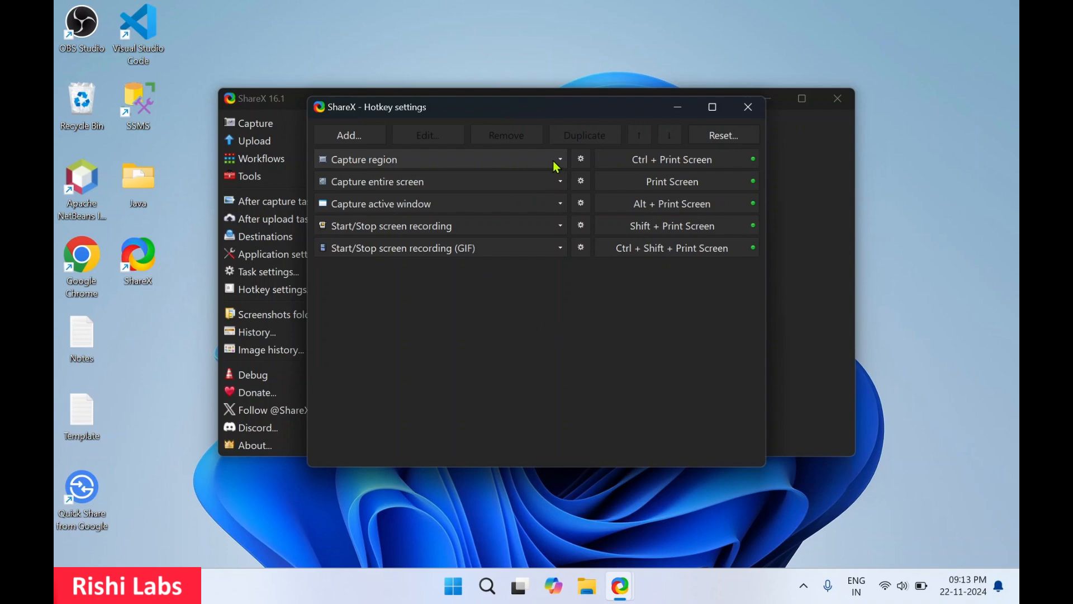
mouse_move(490, 342)
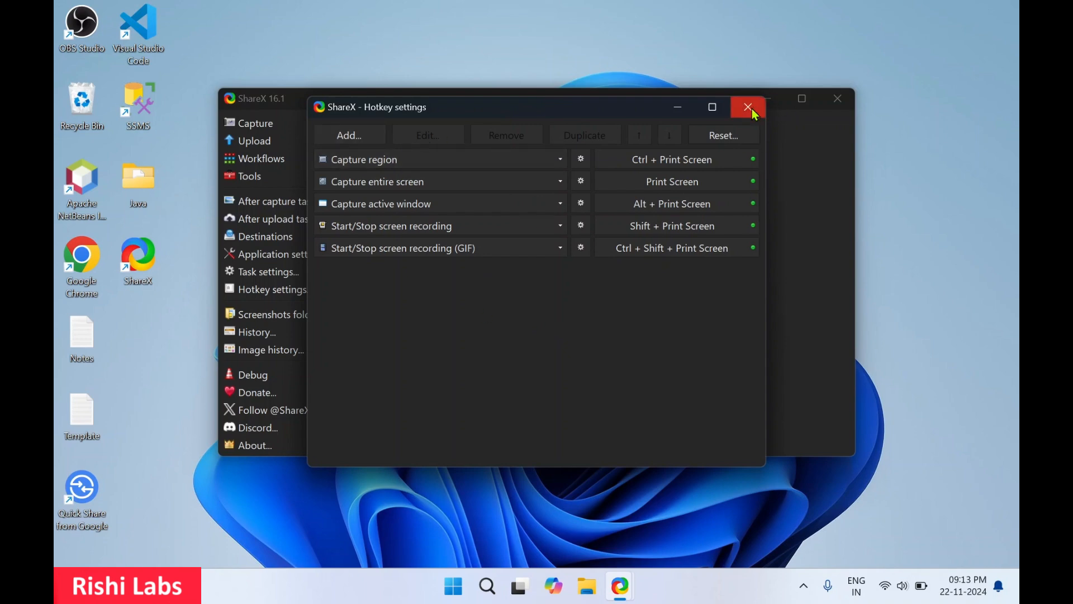
left_click(746, 106)
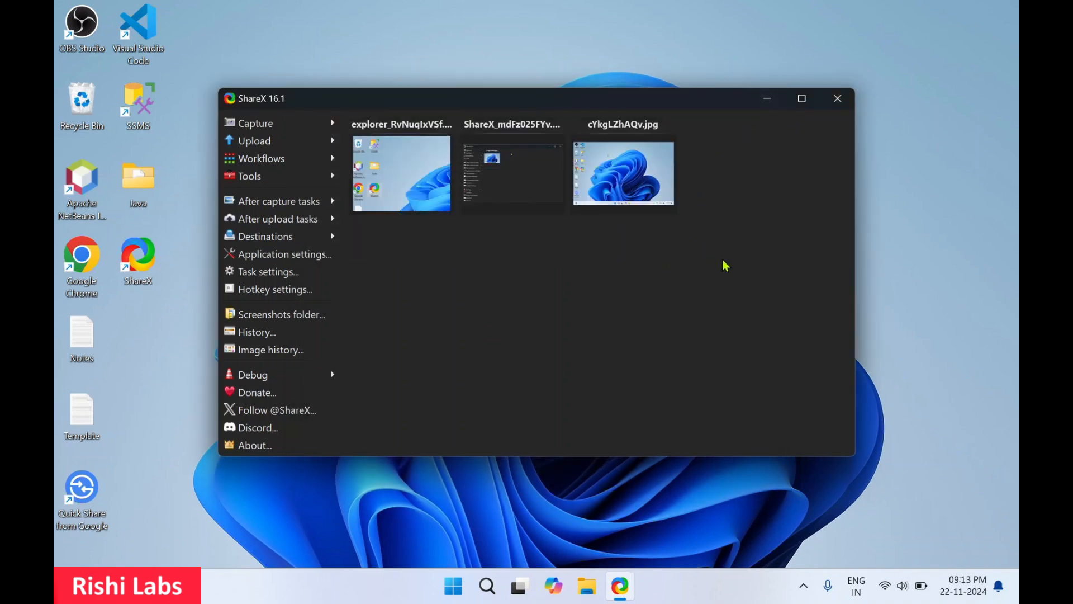
left_click(837, 99)
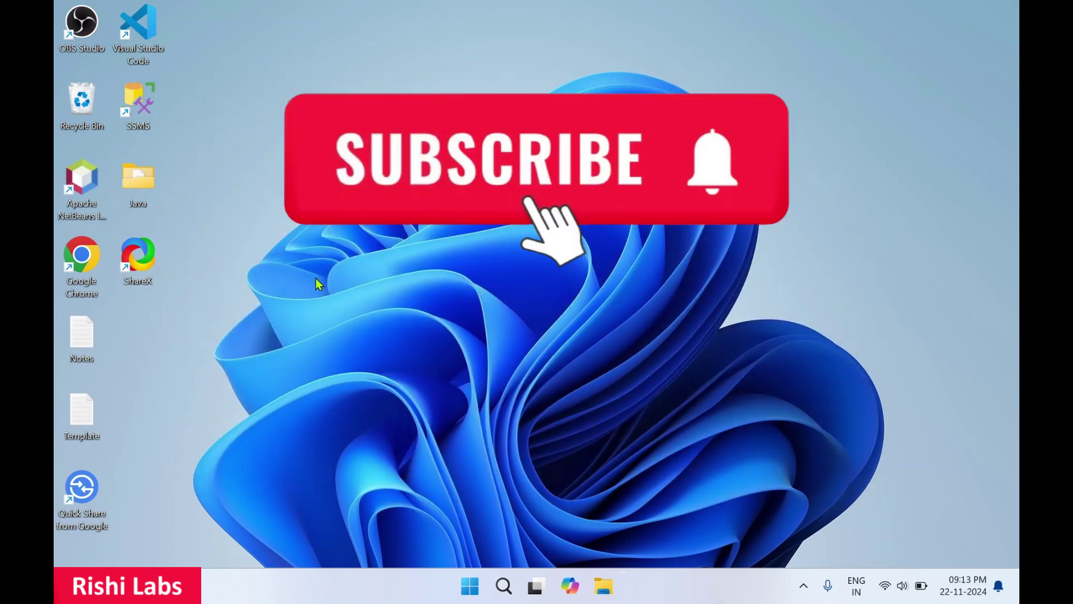